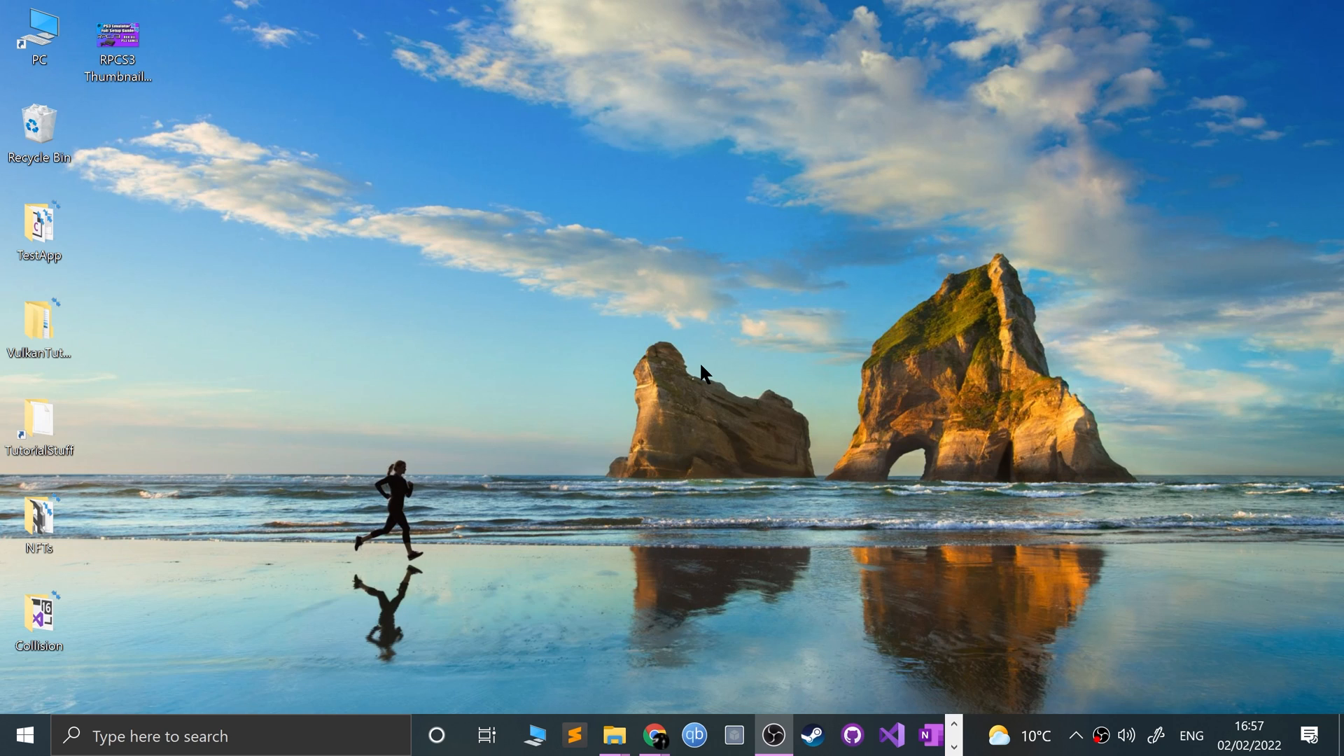
pyautogui.moveTo(623, 591)
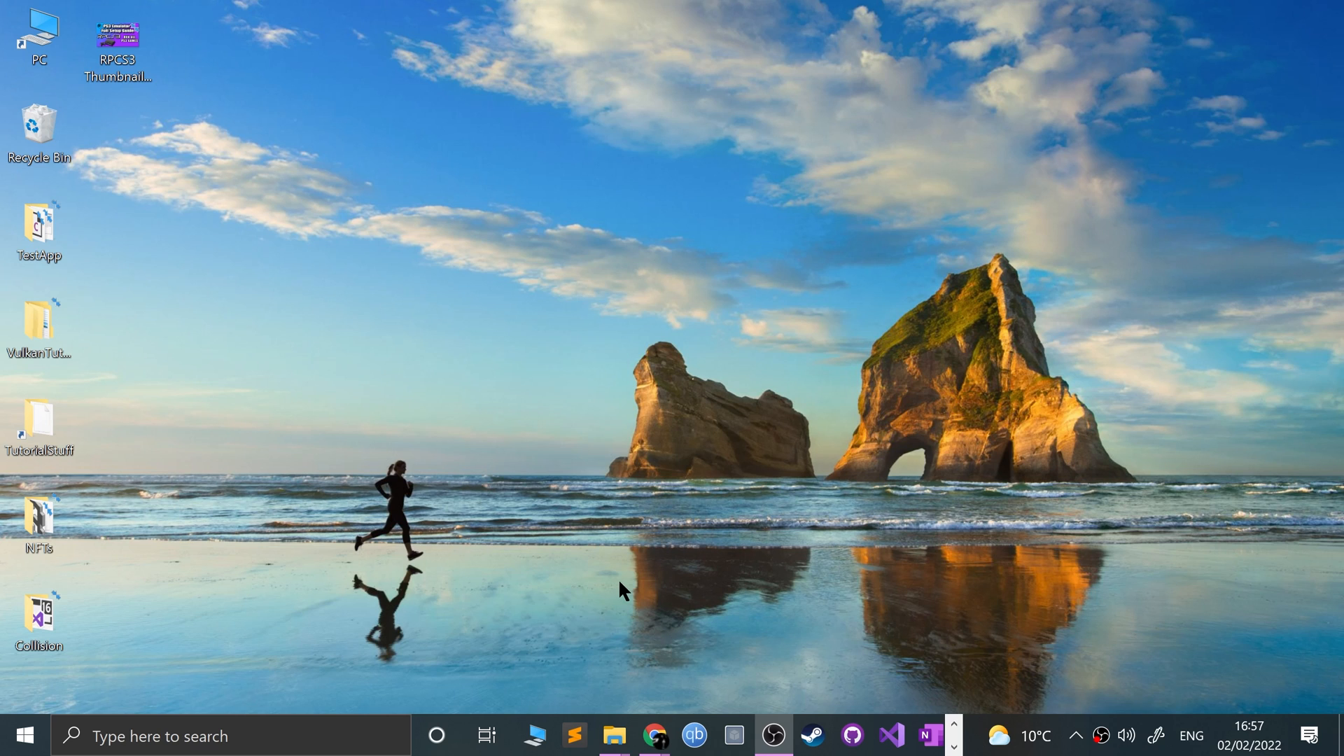
# Step: Open a new Google Chrome window from the taskbar Chrome icon's jump list
pyautogui.rightClick(653, 736)
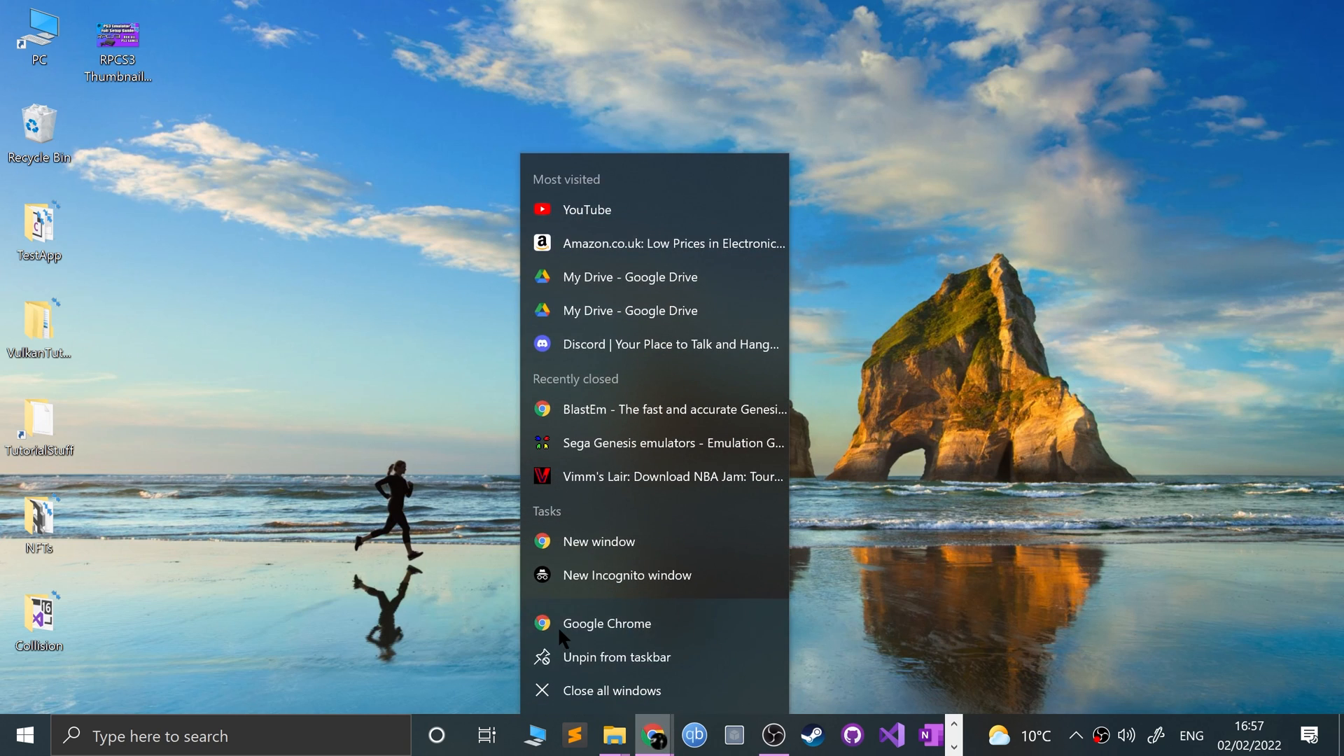
pyautogui.click(257, 343)
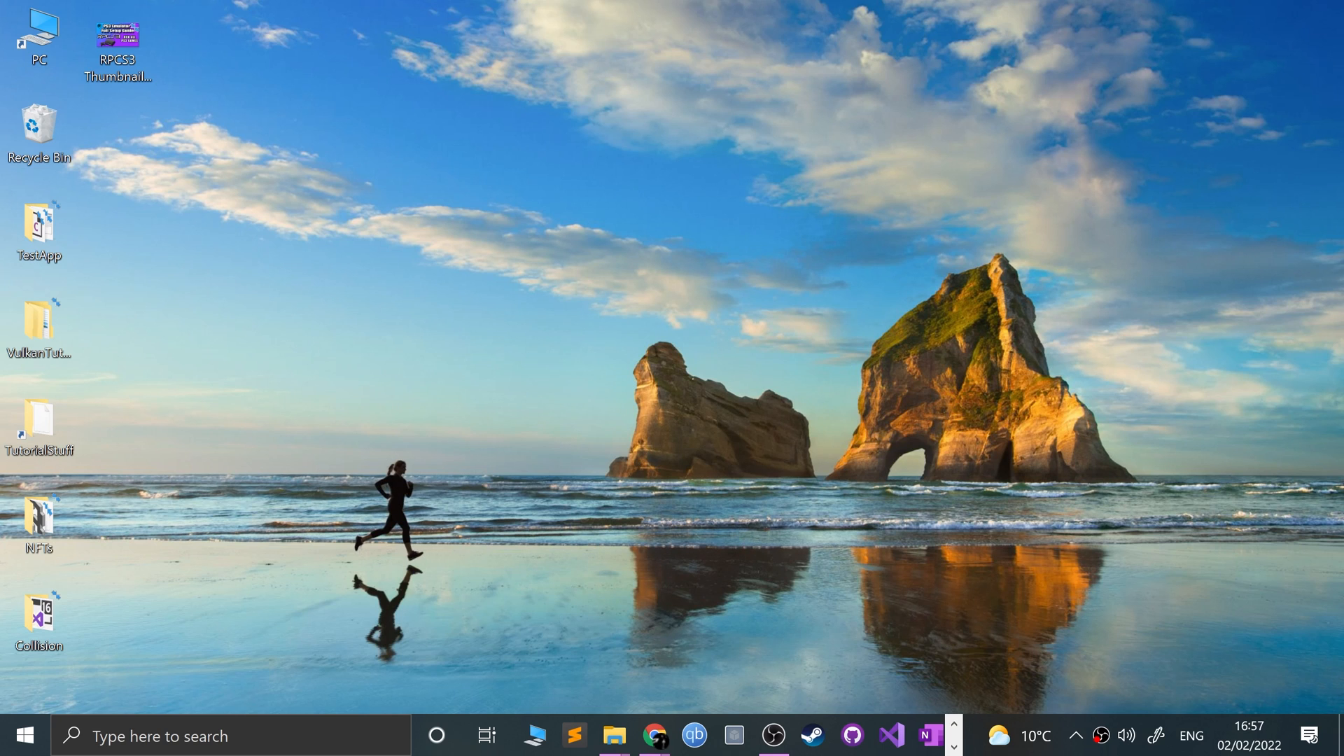
# Step: Find the BlastEm page on retrodev.com and download the Windows 0.6.2 build
pyautogui.click(654, 736)
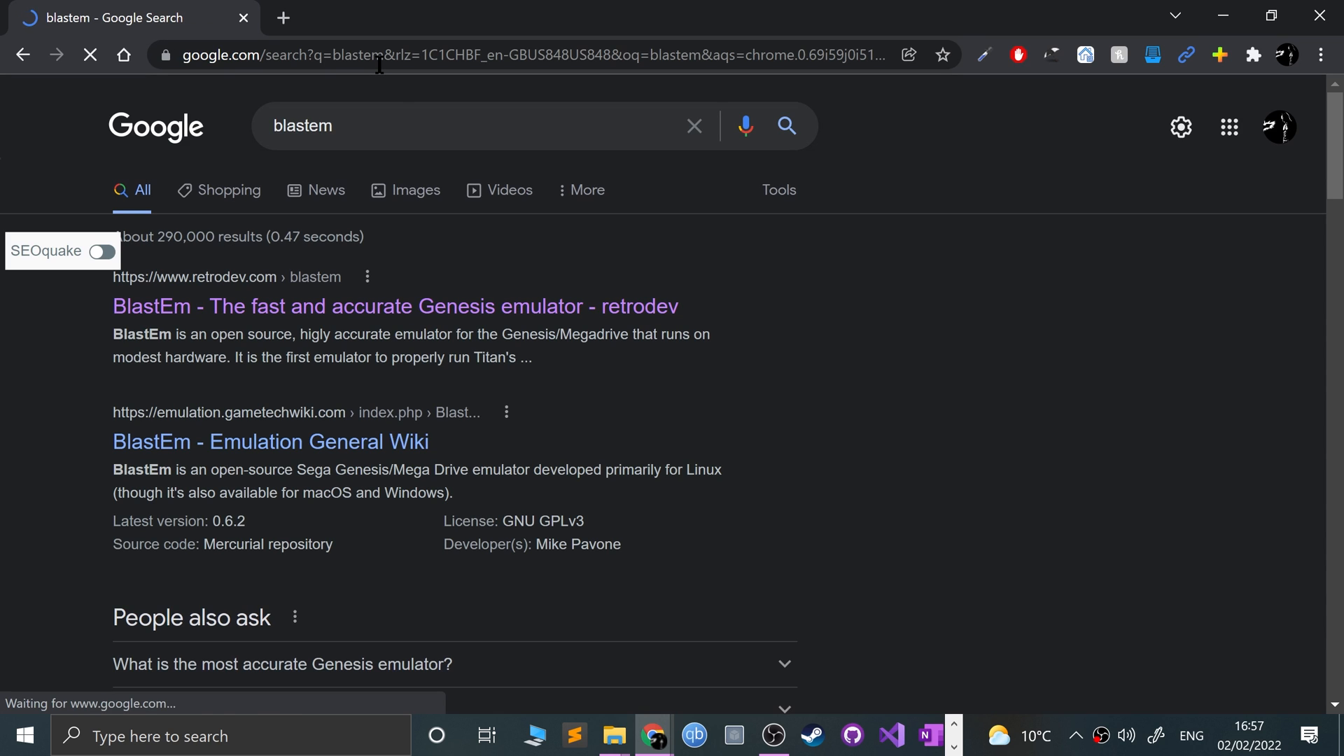
pyautogui.click(394, 306)
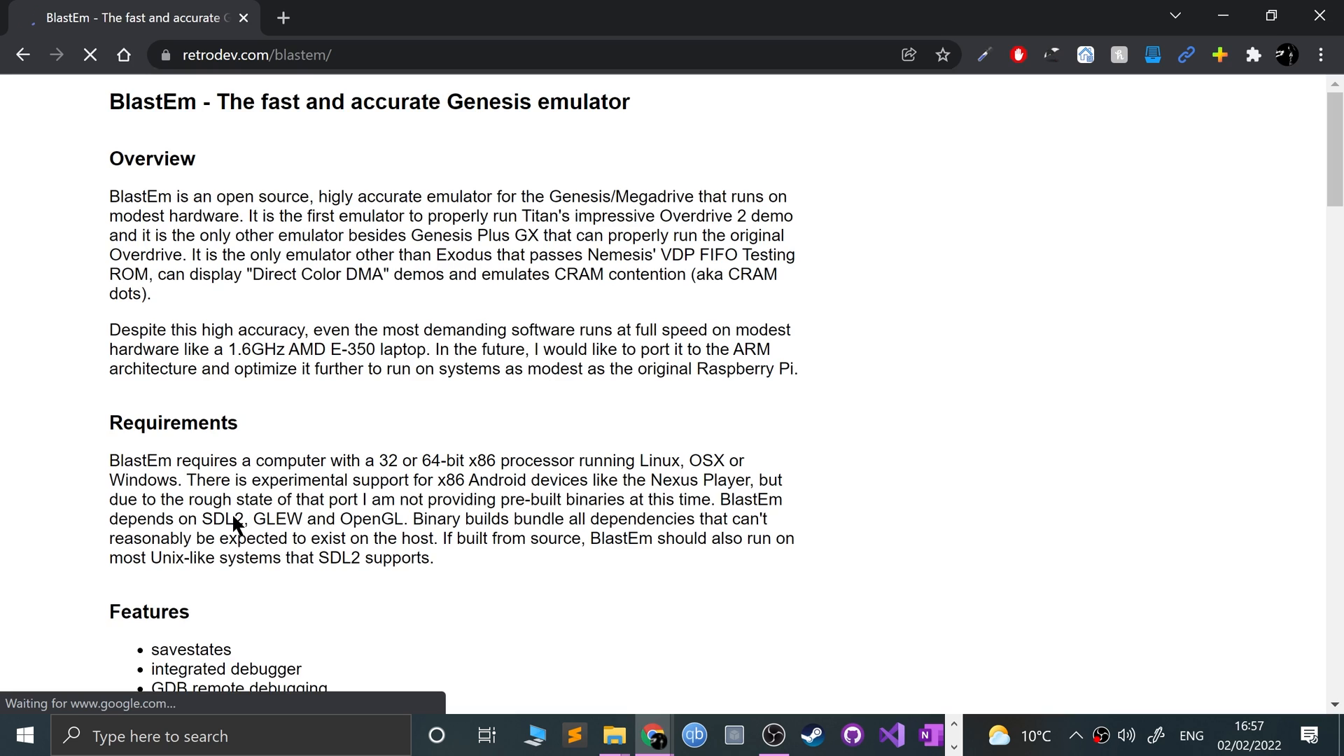
pyautogui.scroll(-3)
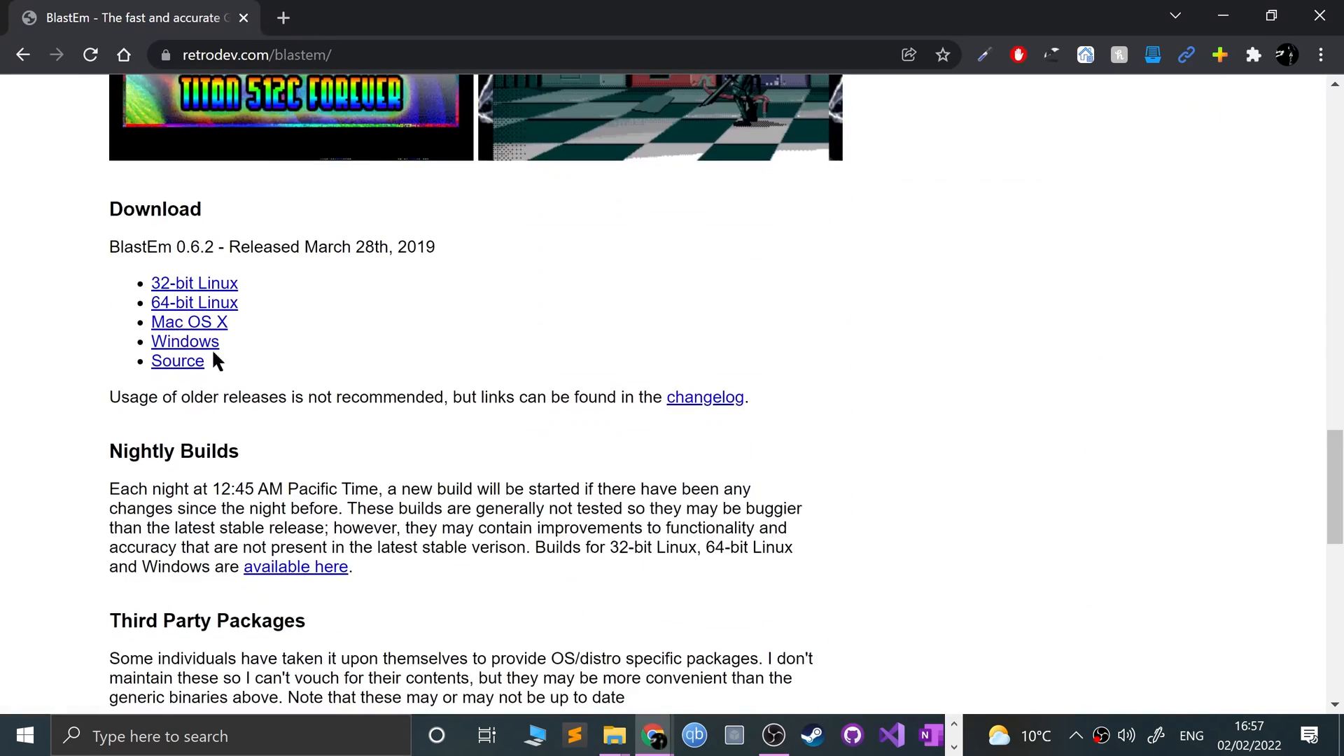
pyautogui.moveTo(270, 274)
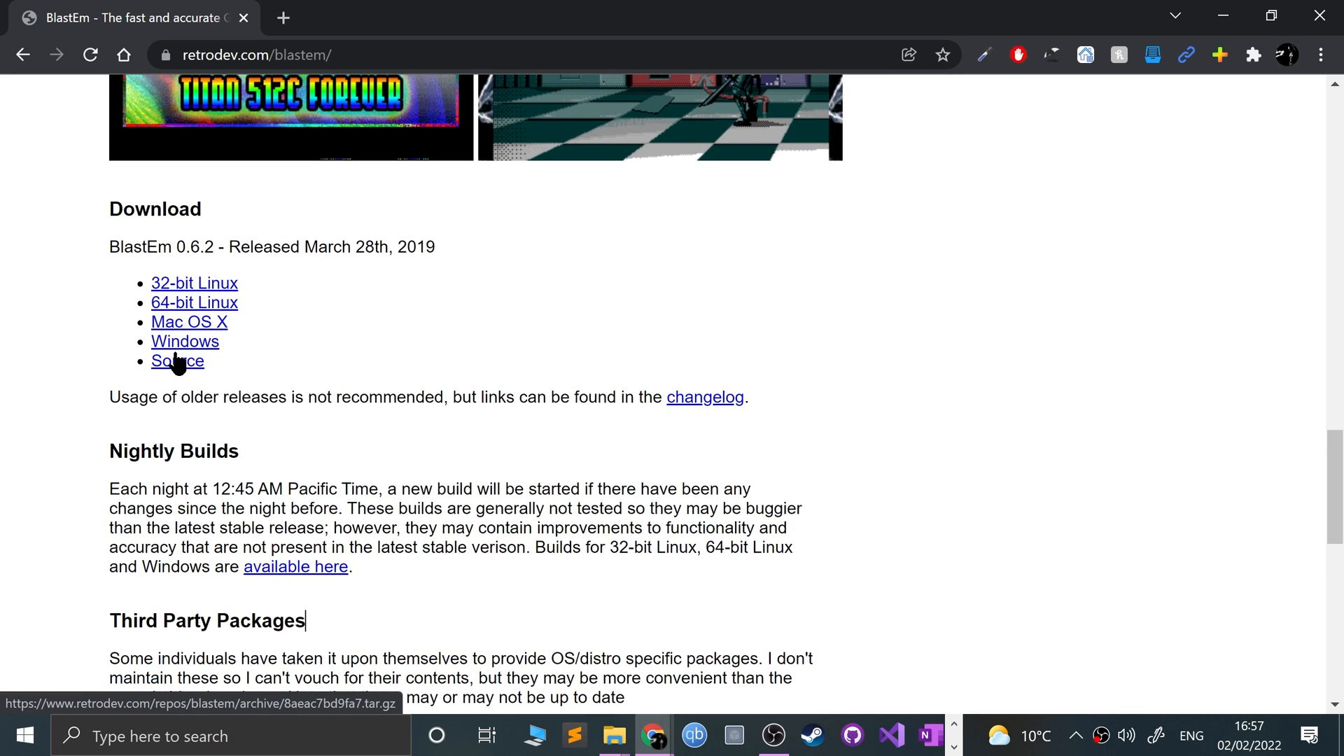
pyautogui.click(184, 341)
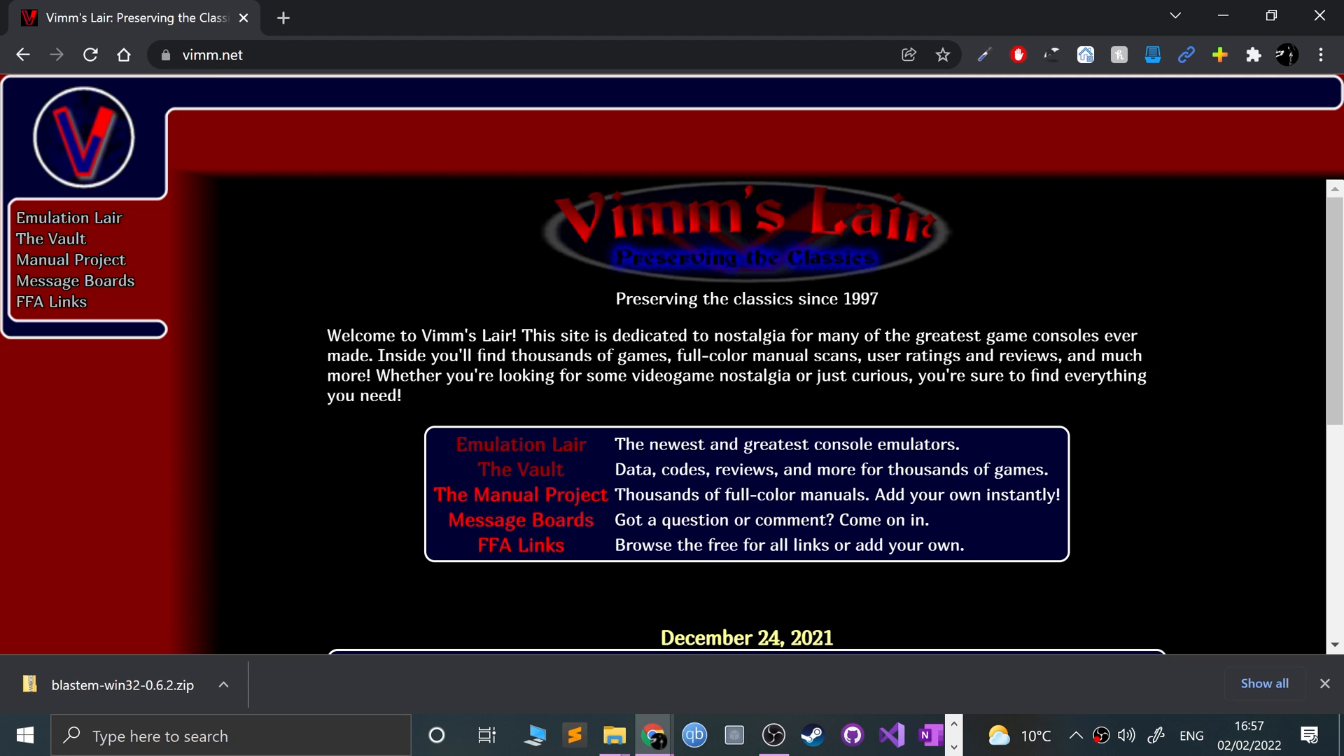
# Step: Download NBA Jam: Tournament Edition for the Genesis from Vimm's Lair's vault
pyautogui.click(519, 469)
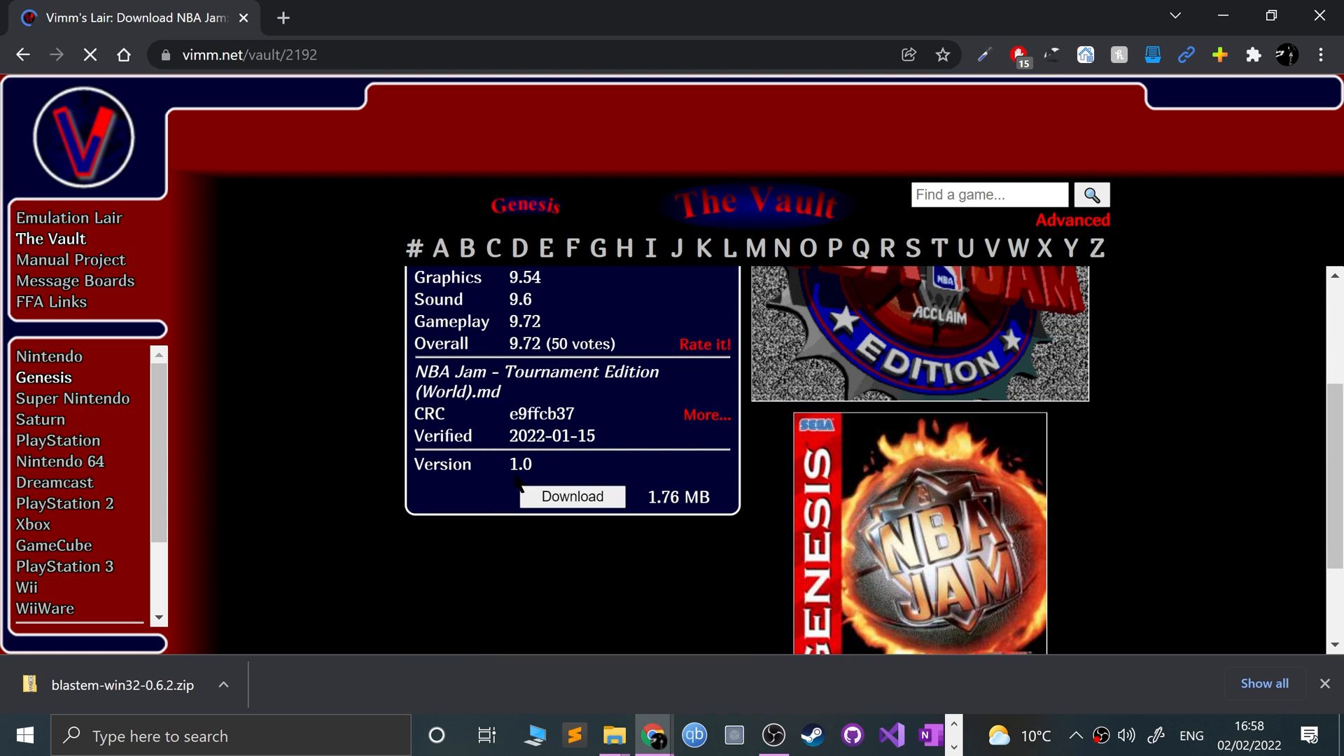
pyautogui.click(571, 497)
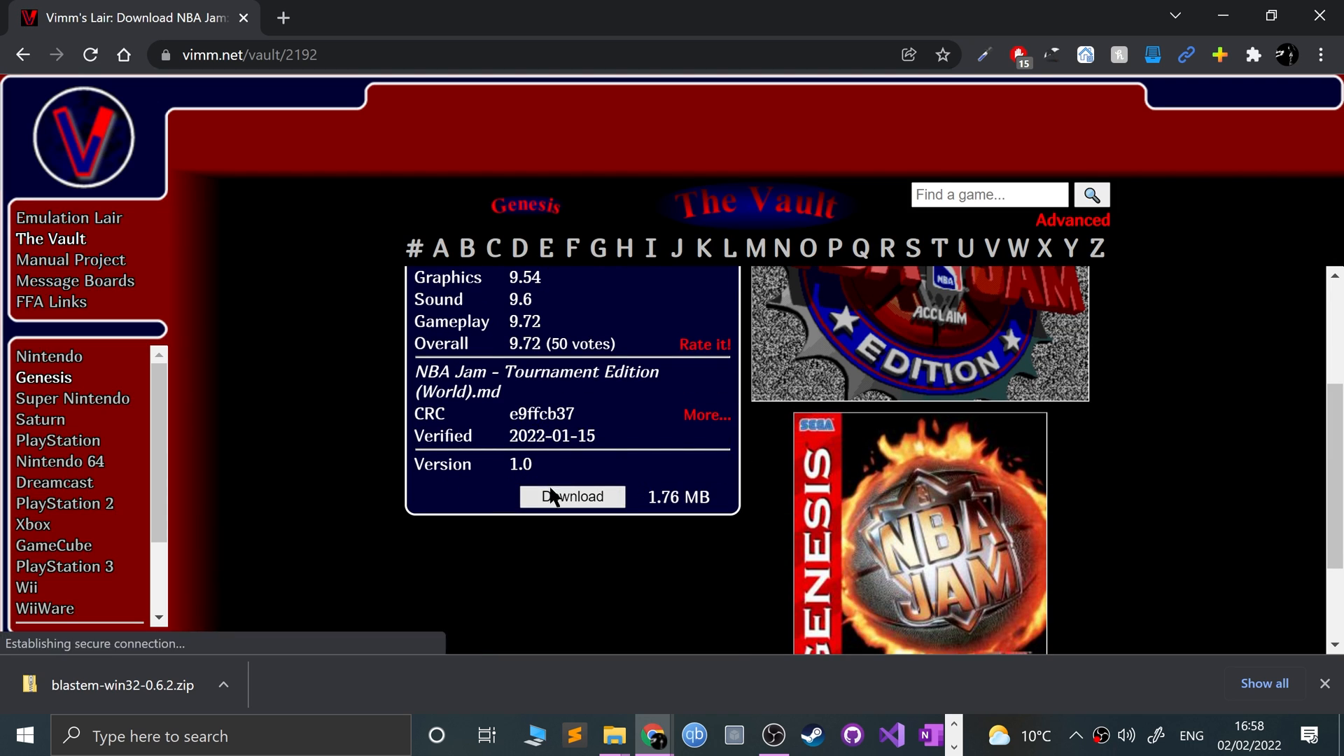
pyautogui.click(572, 496)
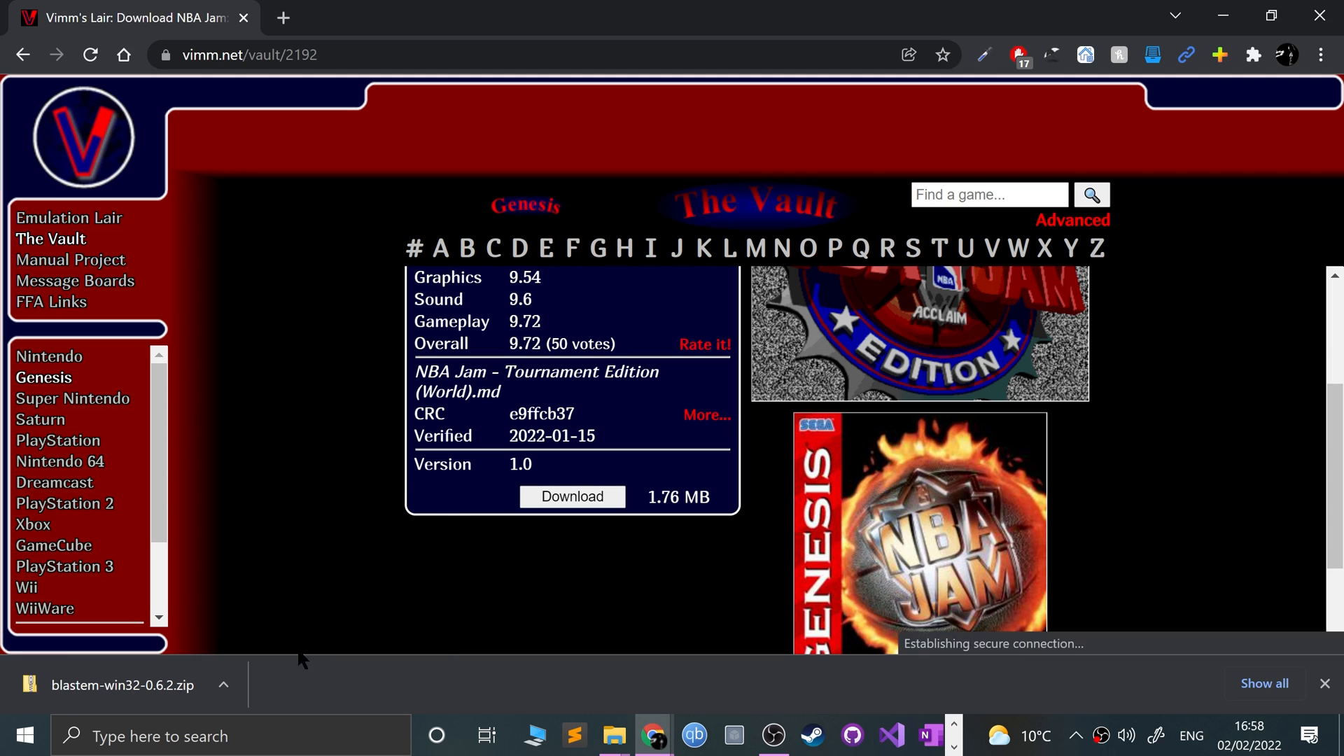
pyautogui.click(571, 497)
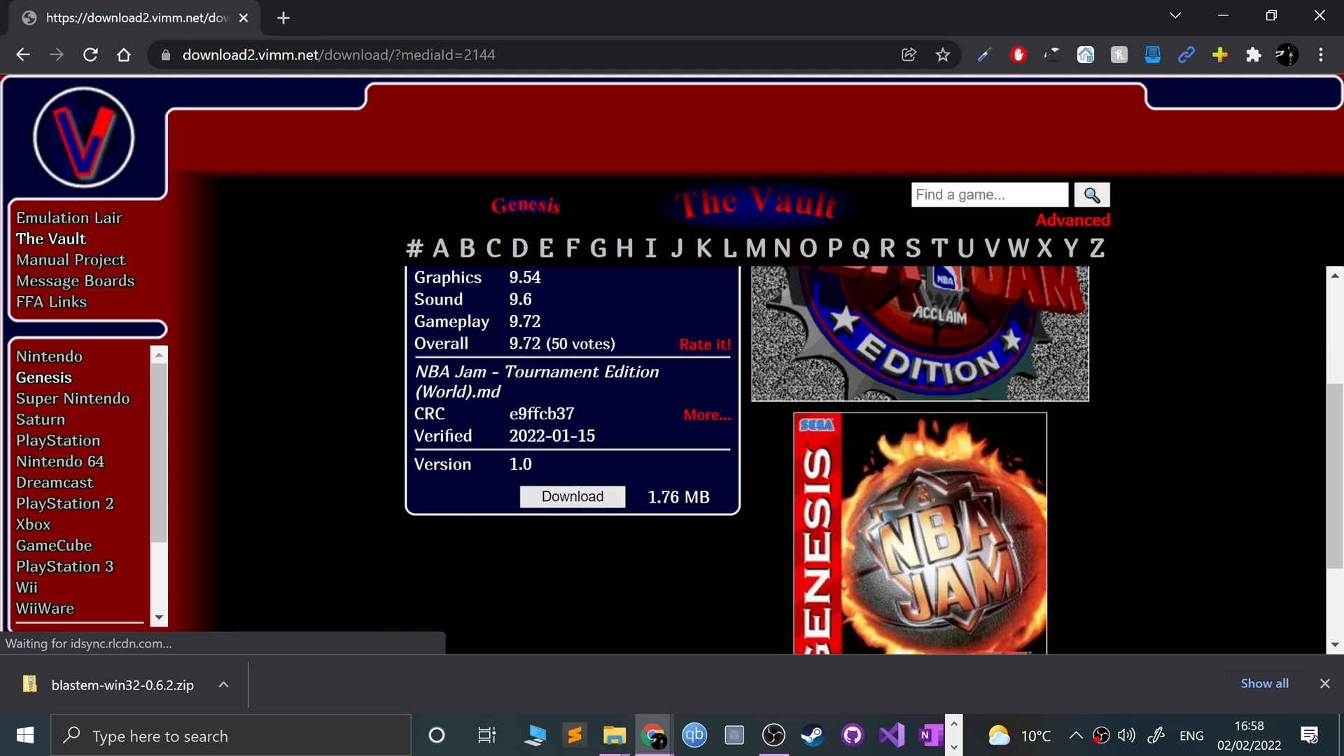
pyautogui.click(571, 497)
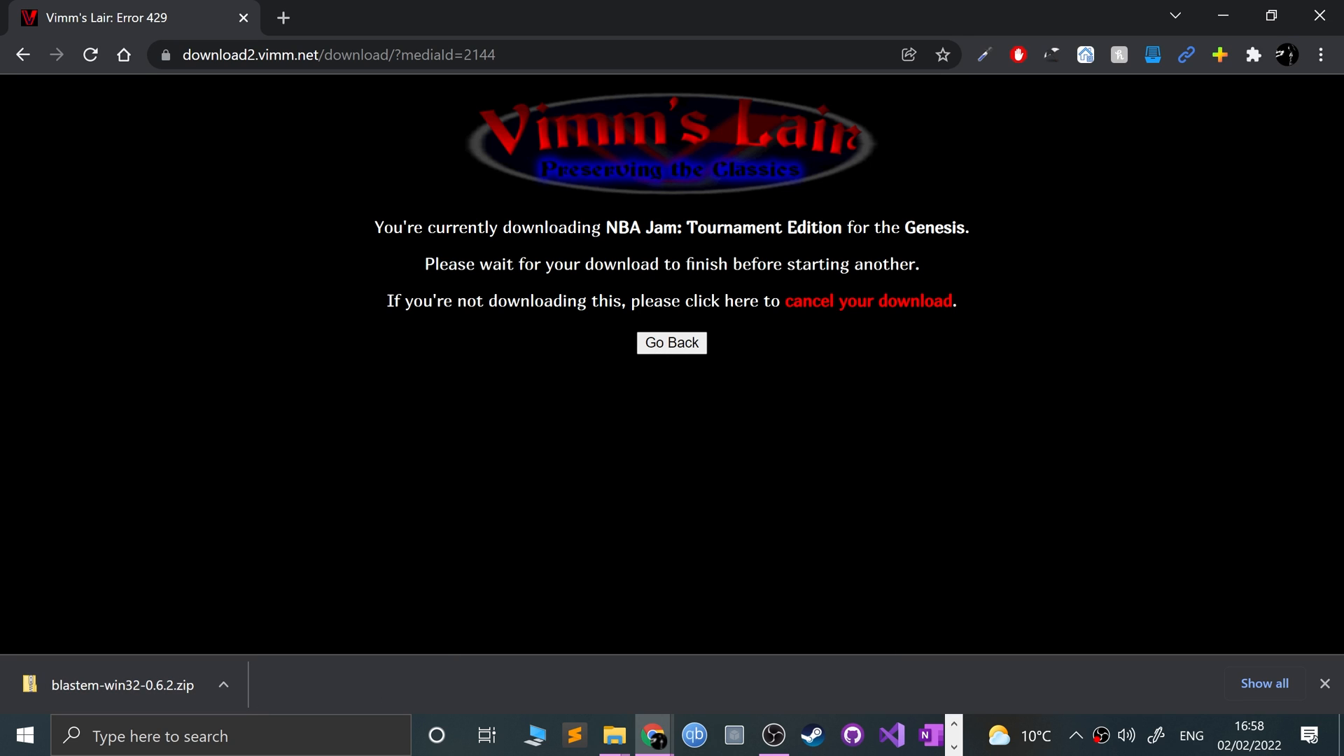
pyautogui.moveTo(868, 301)
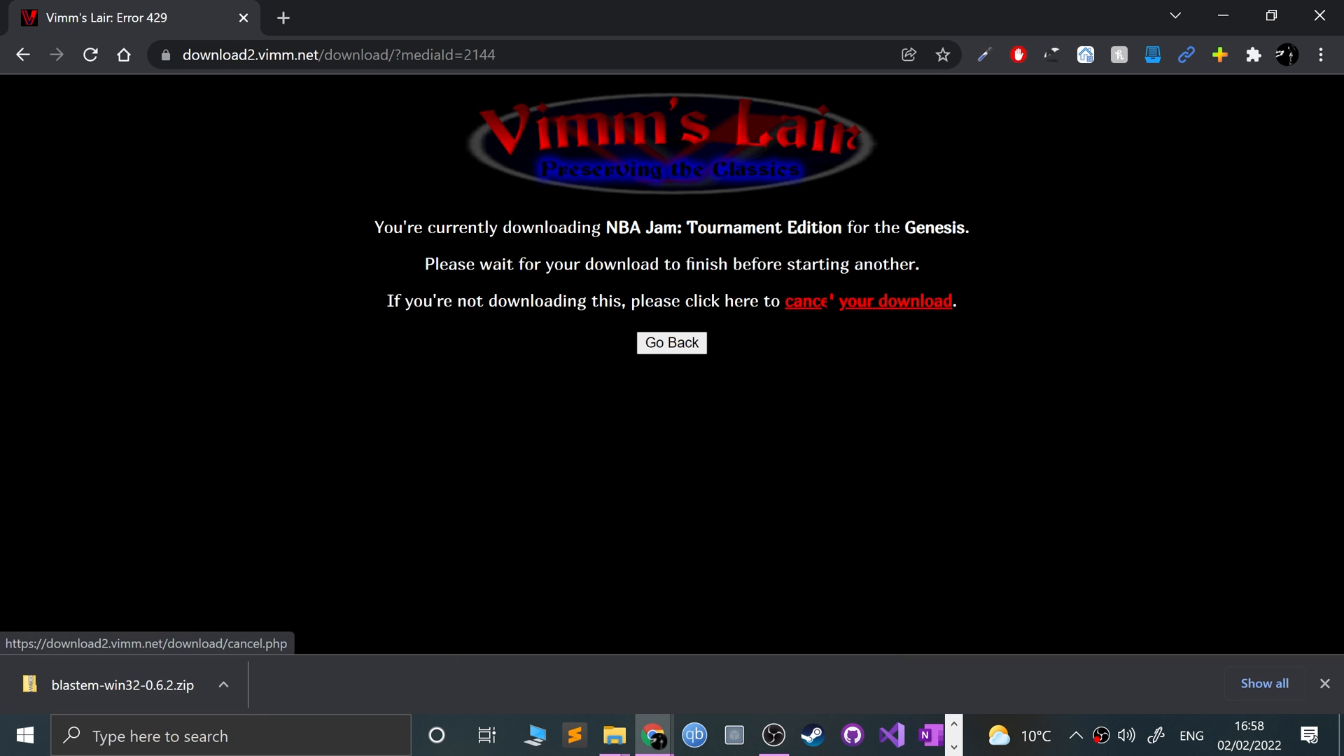
# Step: Cancel the duplicate download and return to the game's vault page
pyautogui.click(891, 301)
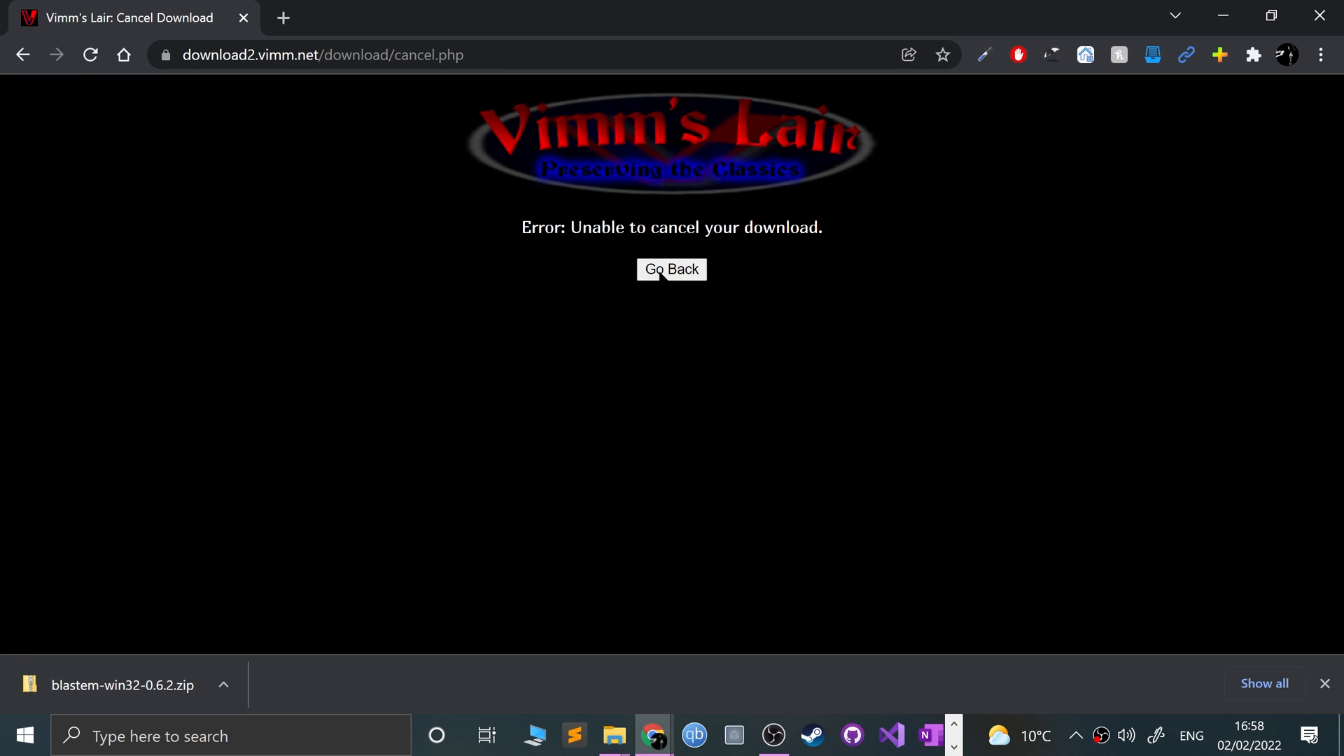
pyautogui.click(671, 268)
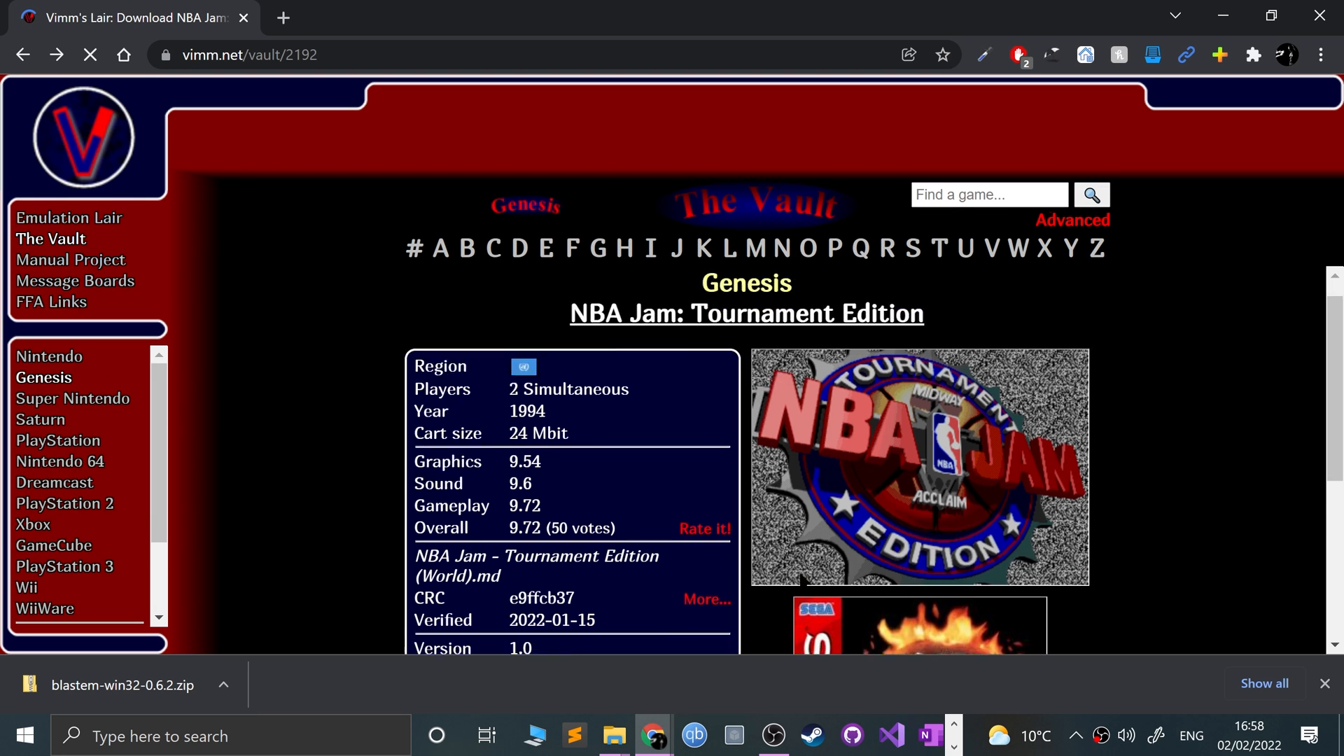
pyautogui.click(572, 354)
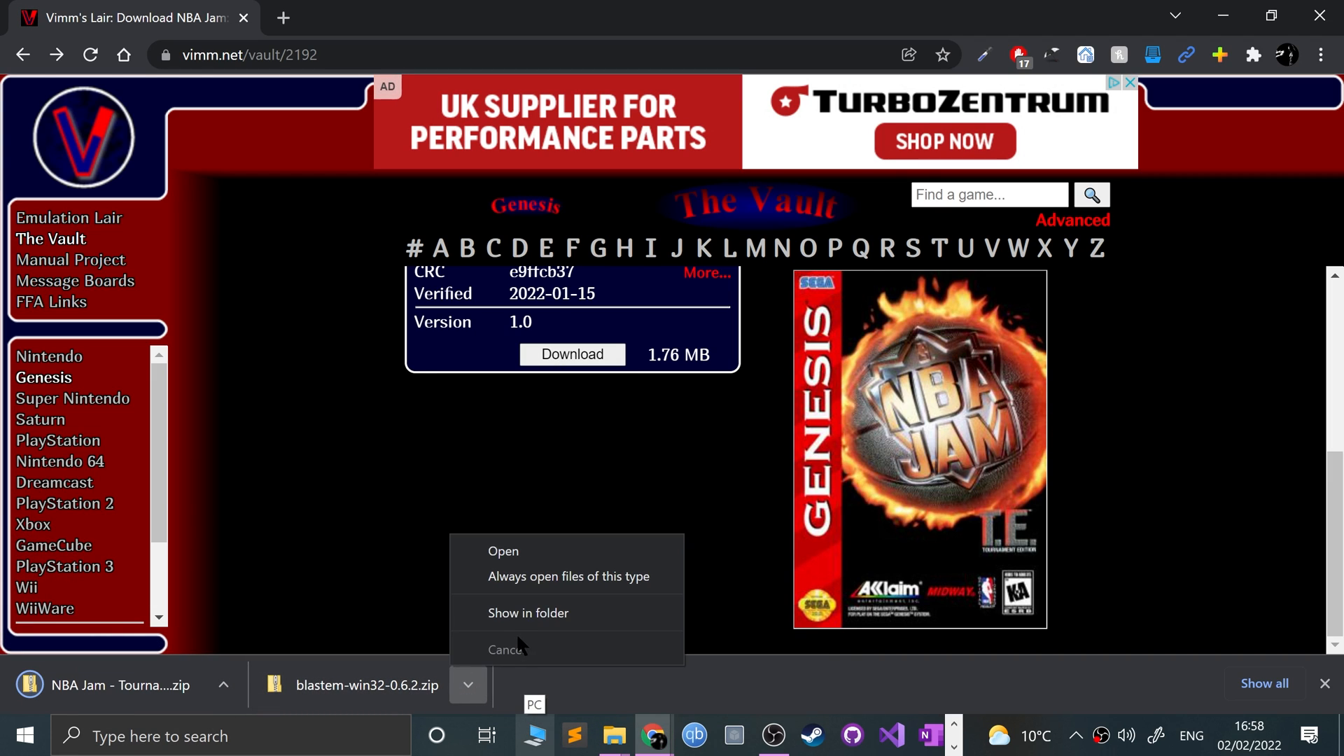
# Step: Extract the downloaded BlastEm zip into its own blastem-win32-0.6.2 folder
pyautogui.click(528, 612)
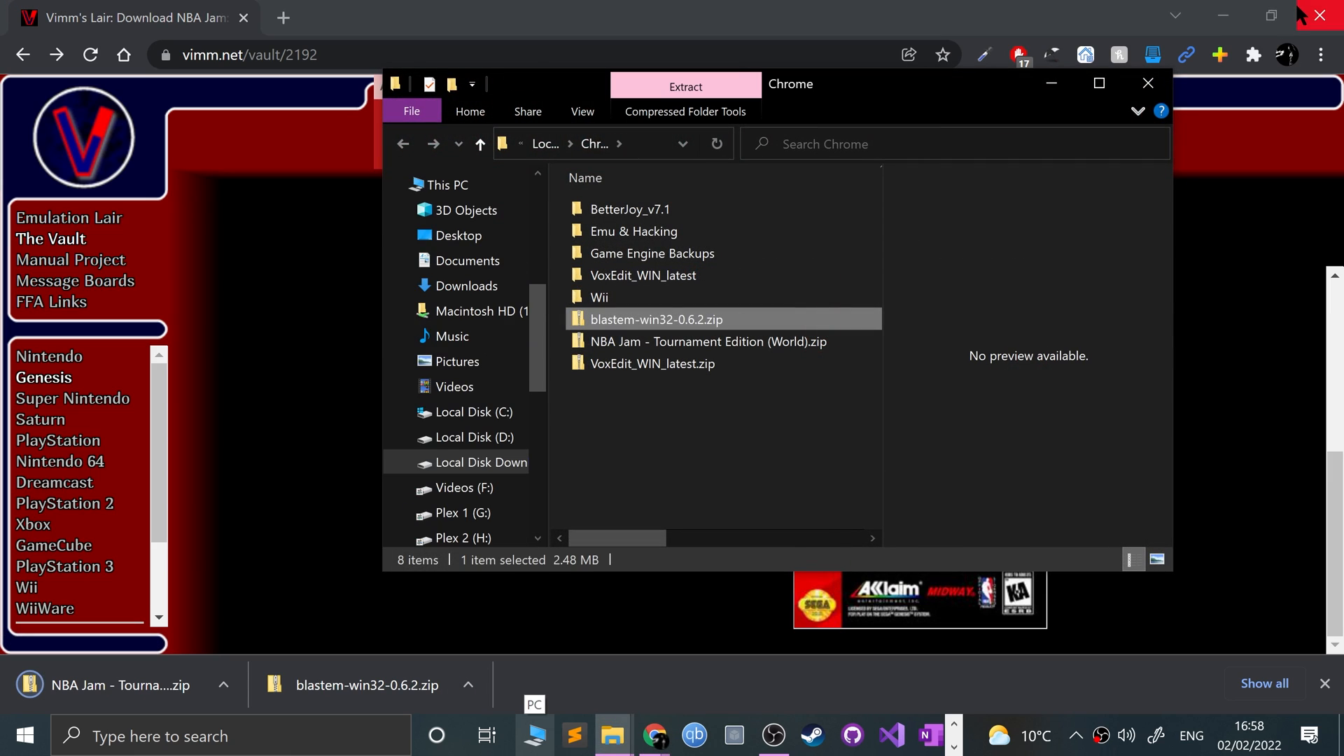
pyautogui.rightClick(656, 319)
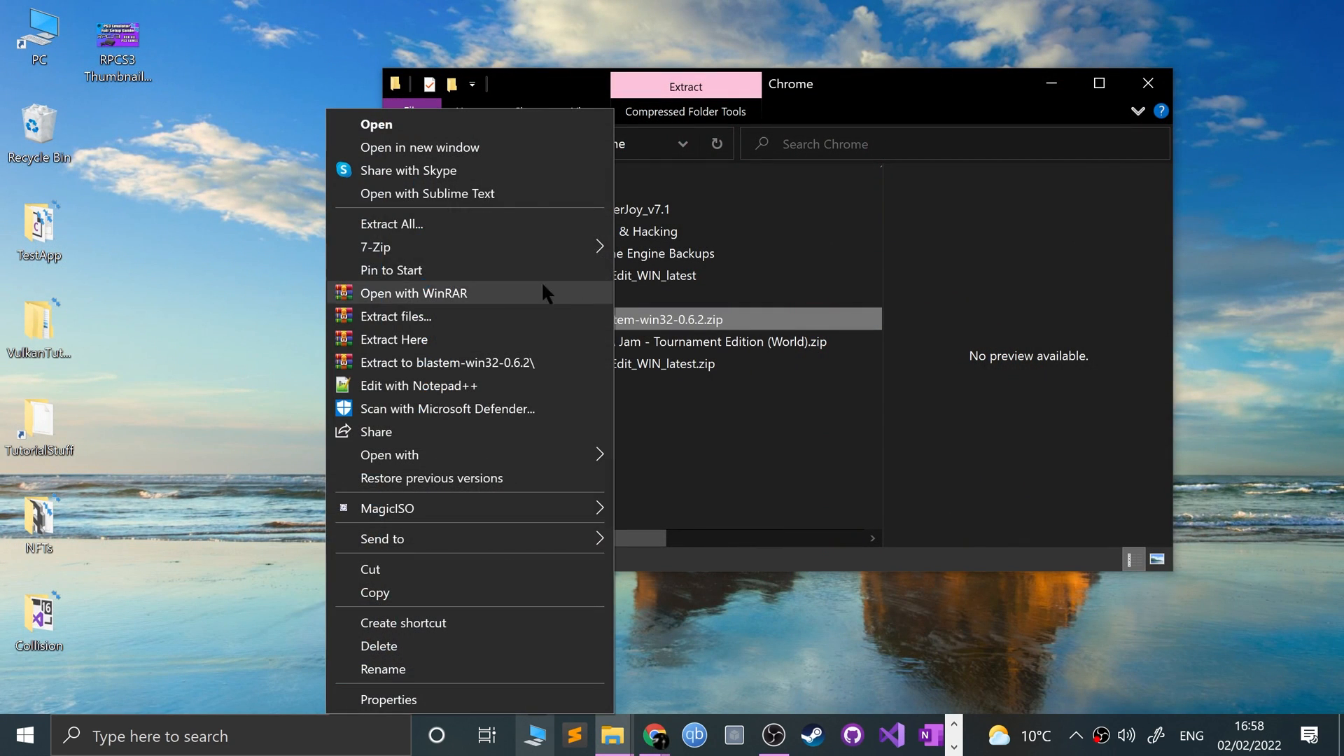
pyautogui.click(390, 224)
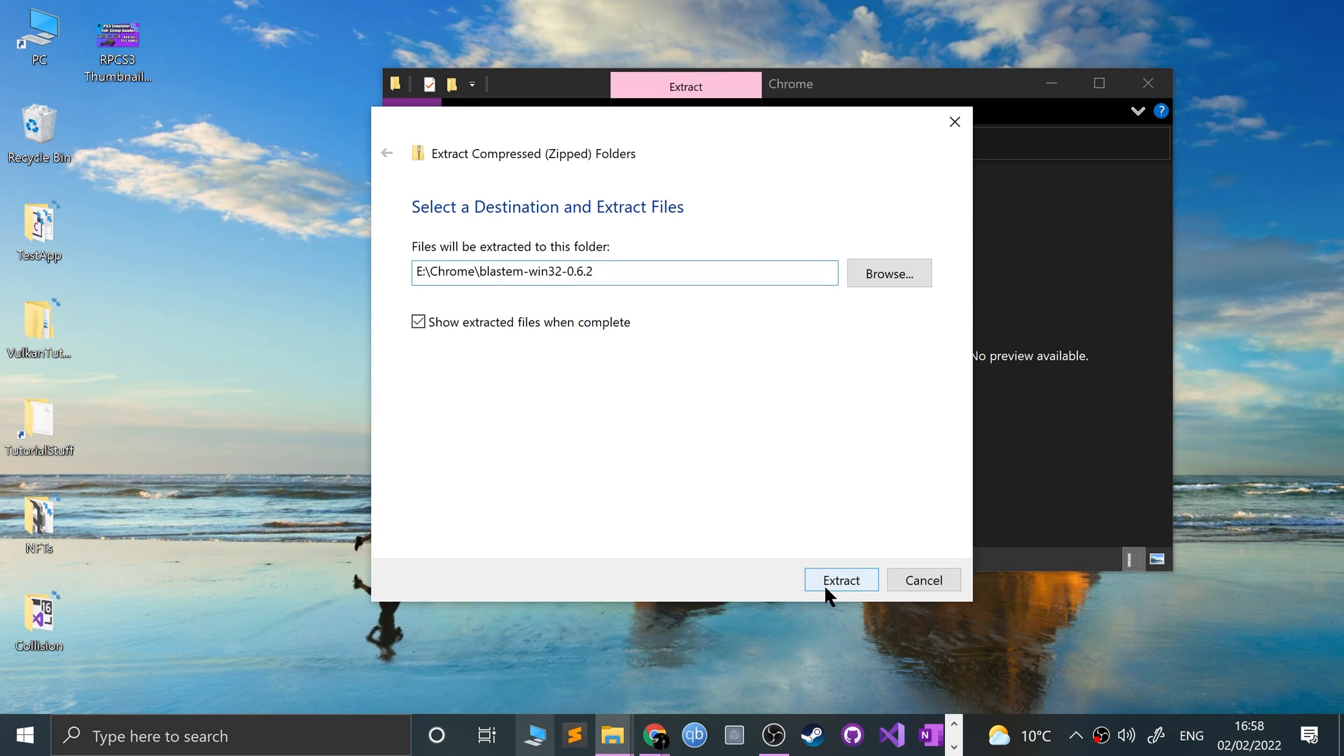
pyautogui.click(839, 581)
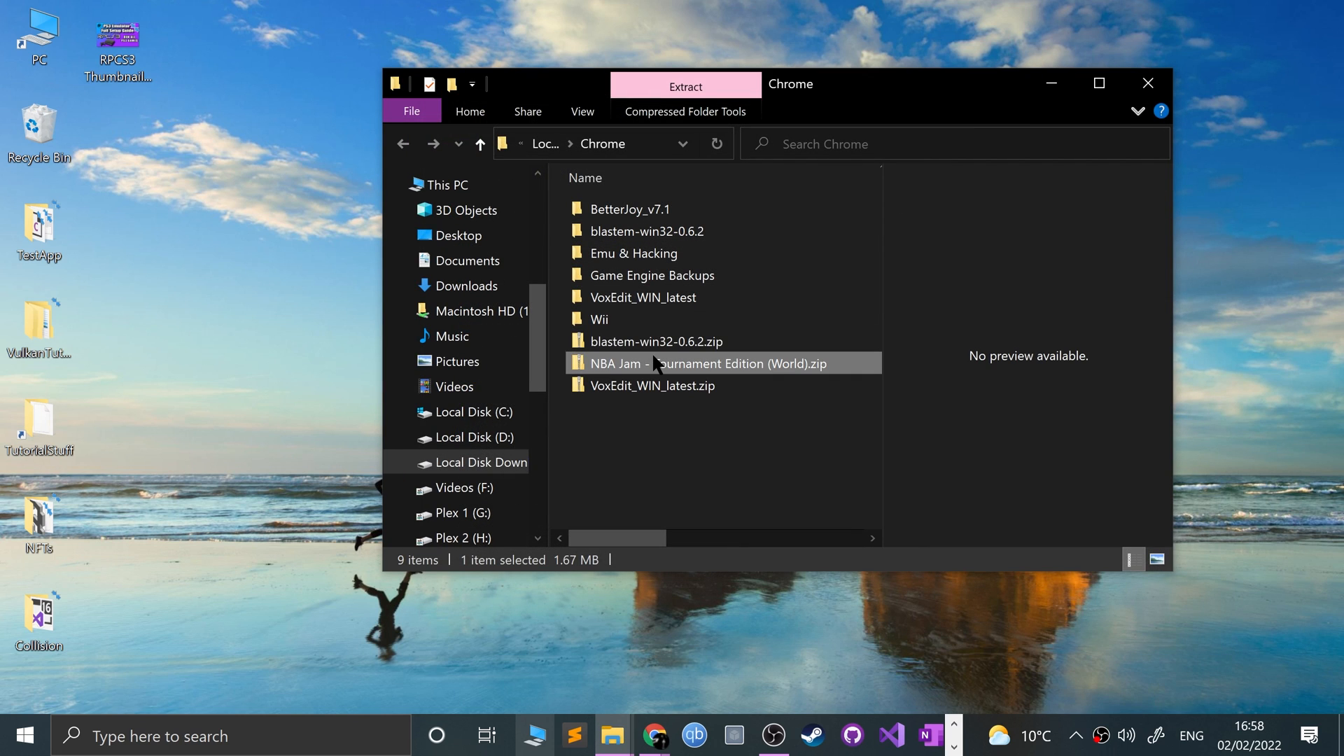
# Step: Extract the NBA Jam archive, then select blastem.exe in the emulator folder
pyautogui.click(684, 85)
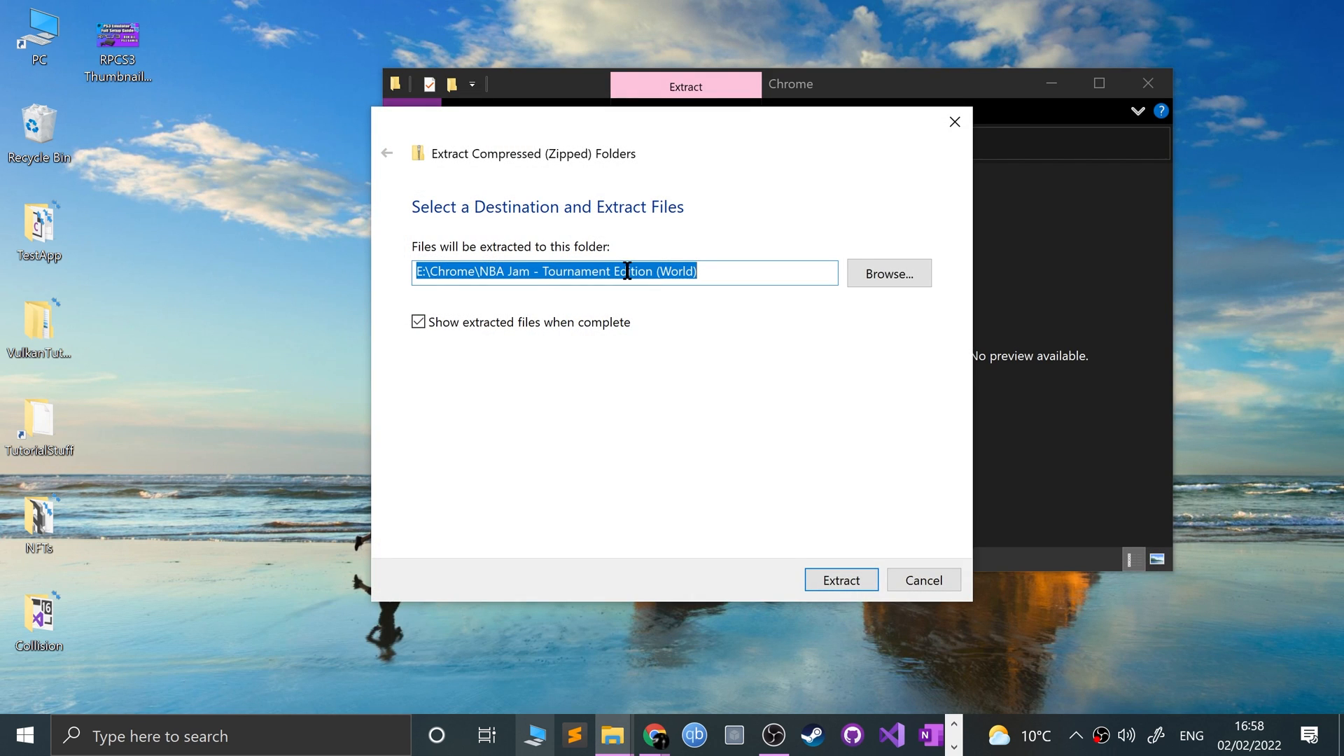
pyautogui.click(840, 580)
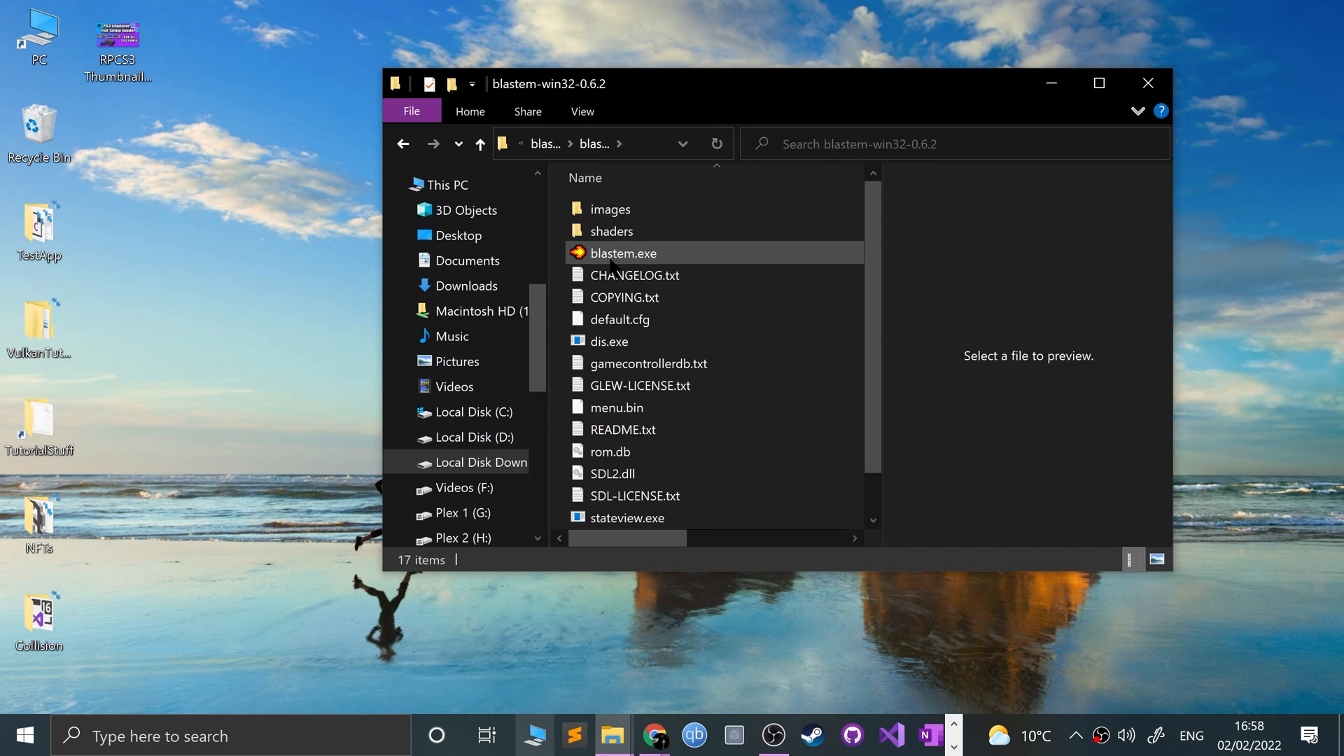
pyautogui.click(622, 253)
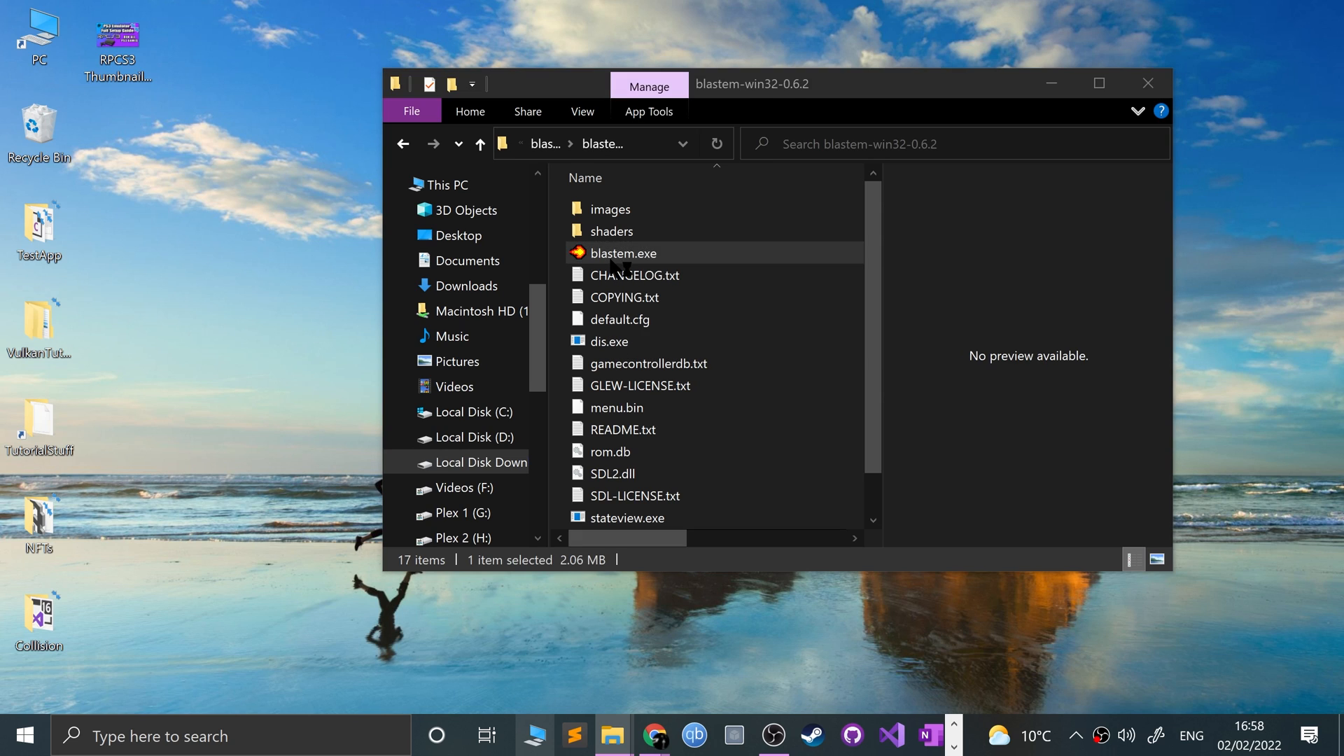
# Step: Launch blastem.exe and scroll through the keyboard Key Bindings in Settings
pyautogui.doubleClick(622, 253)
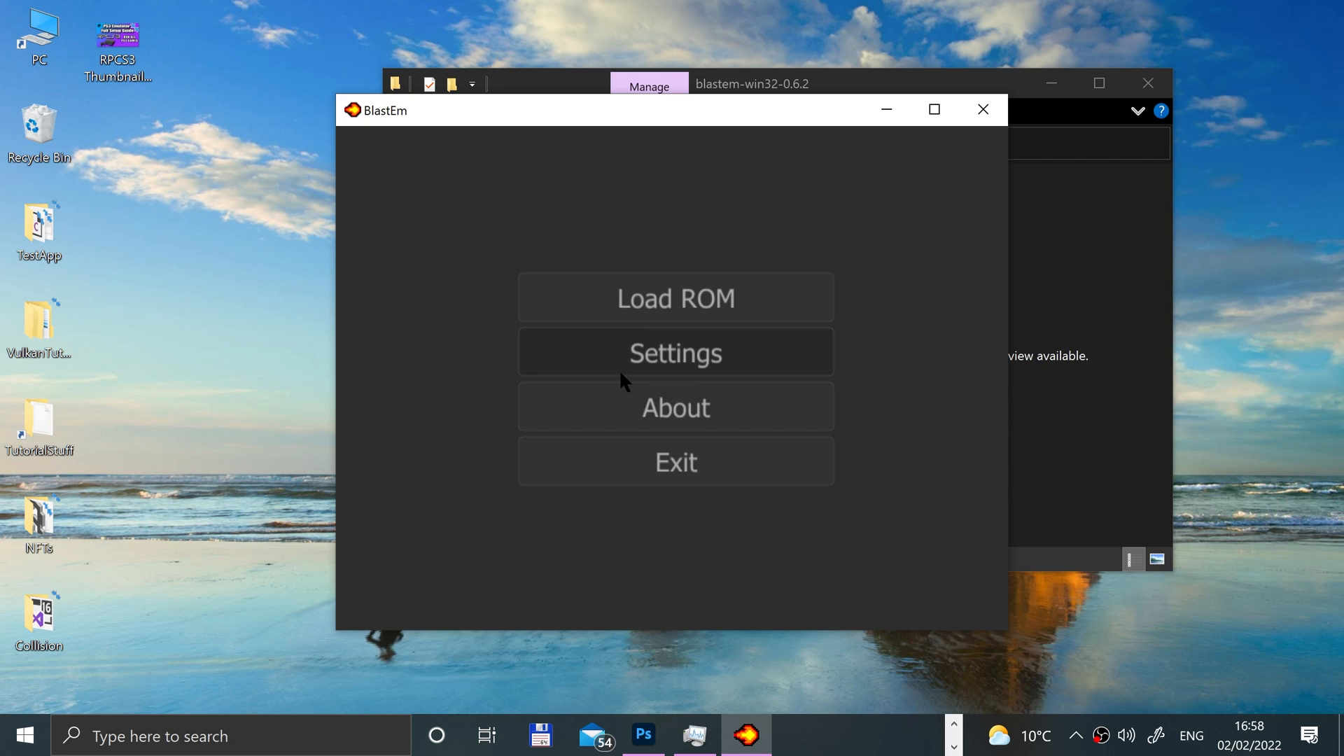
pyautogui.click(675, 352)
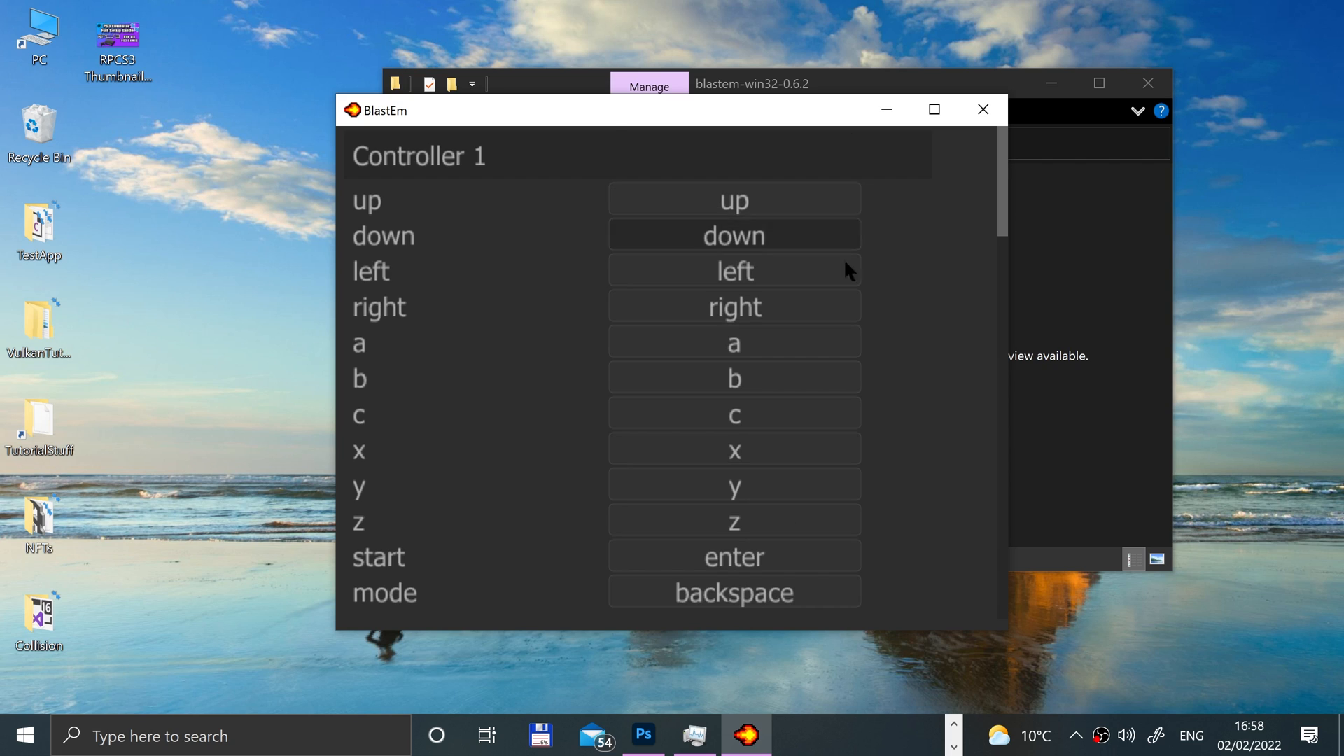
pyautogui.moveTo(890, 442)
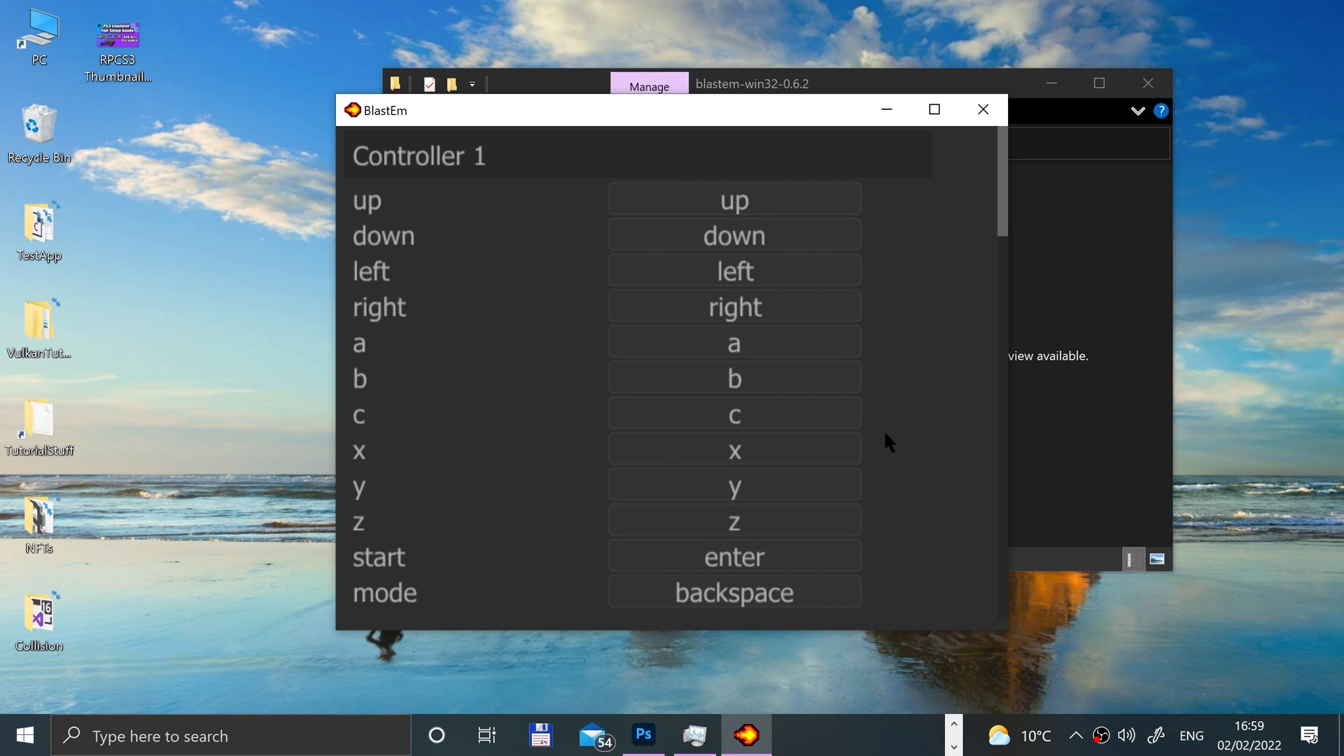
pyautogui.scroll(-3)
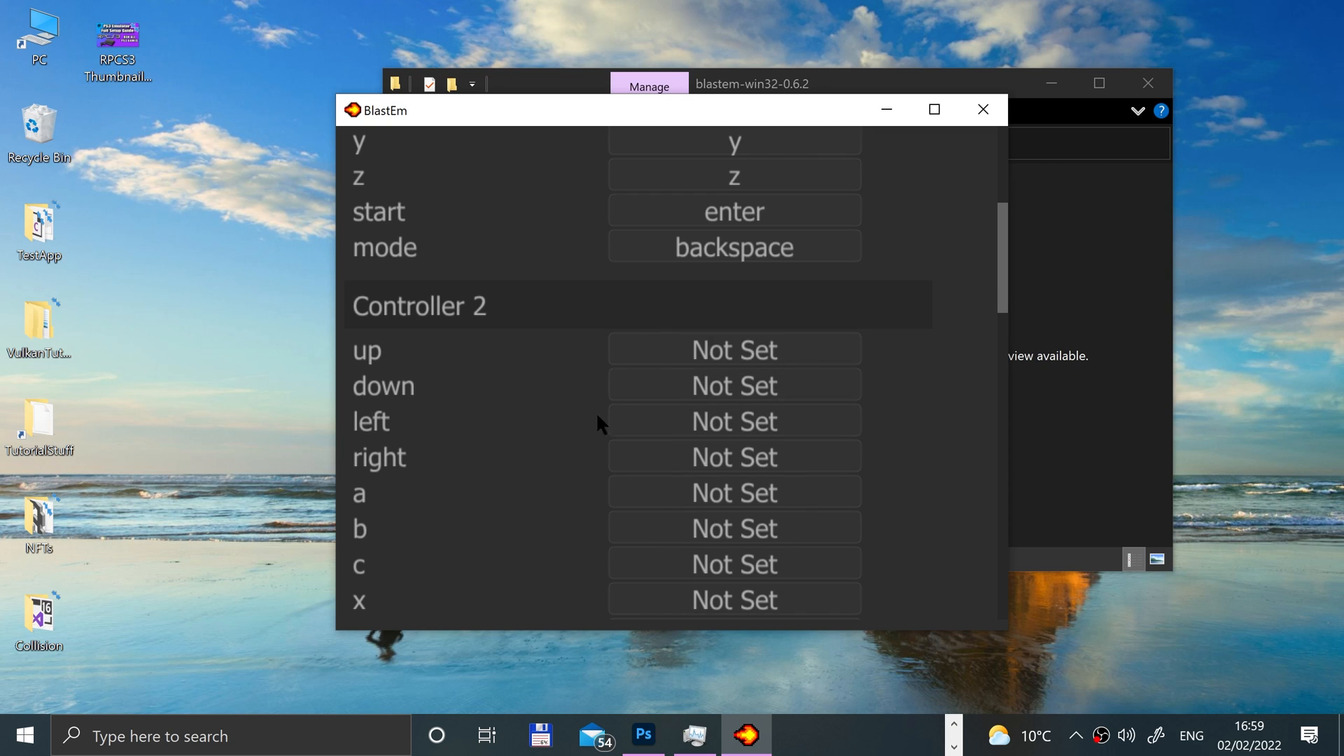
pyautogui.moveTo(988, 369)
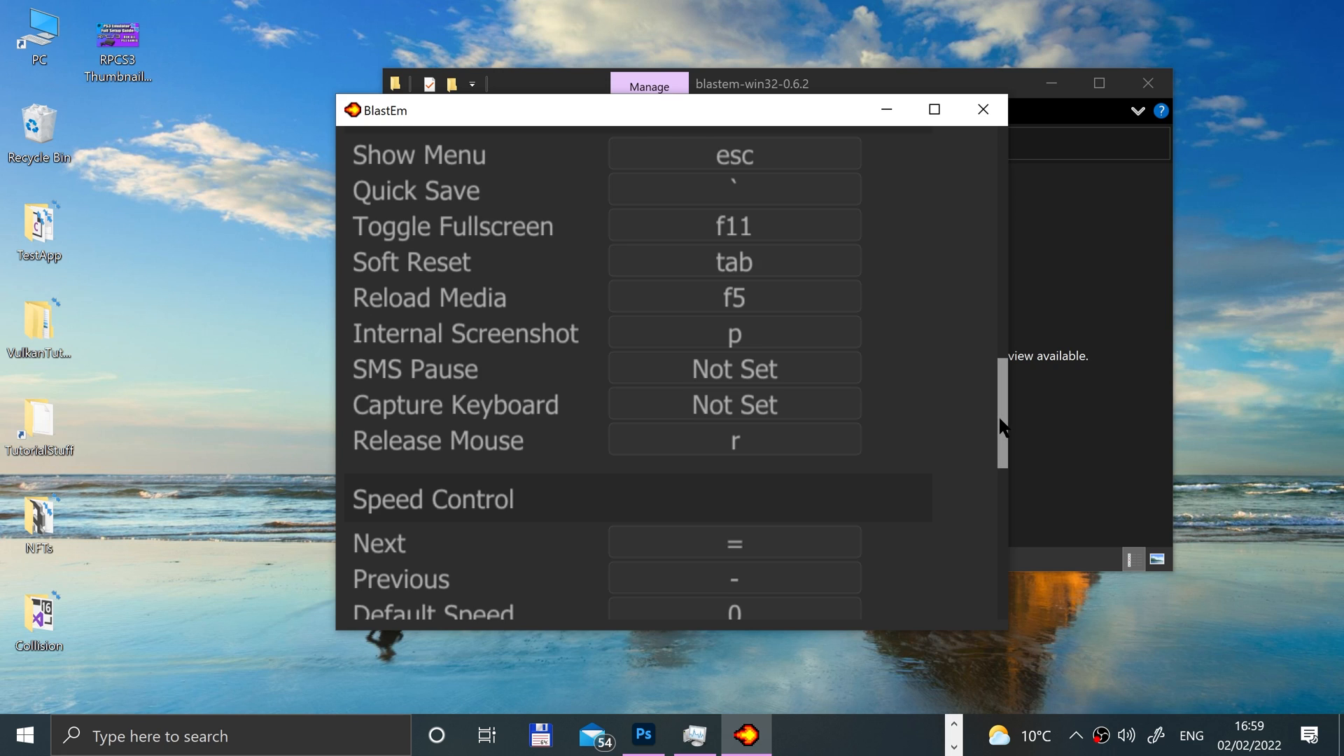
pyautogui.scroll(-3)
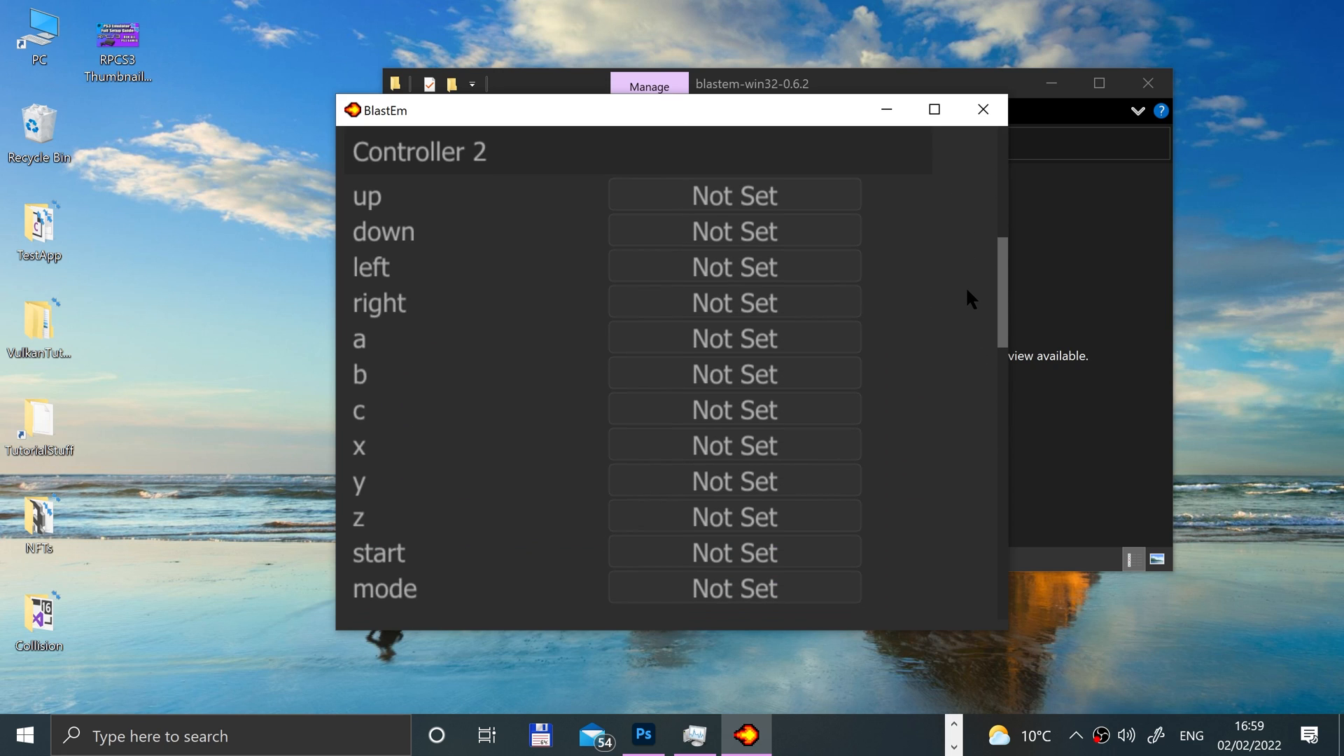
pyautogui.moveTo(975, 367)
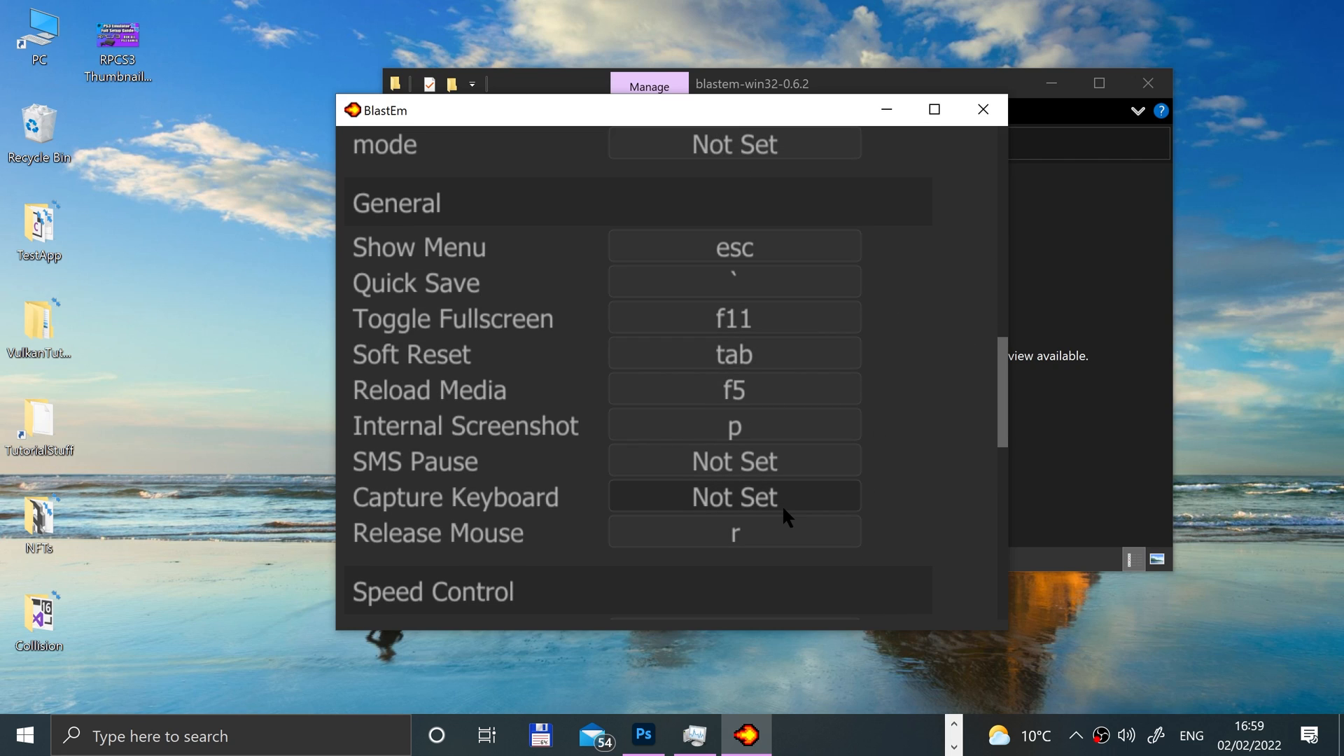
pyautogui.moveTo(501, 440)
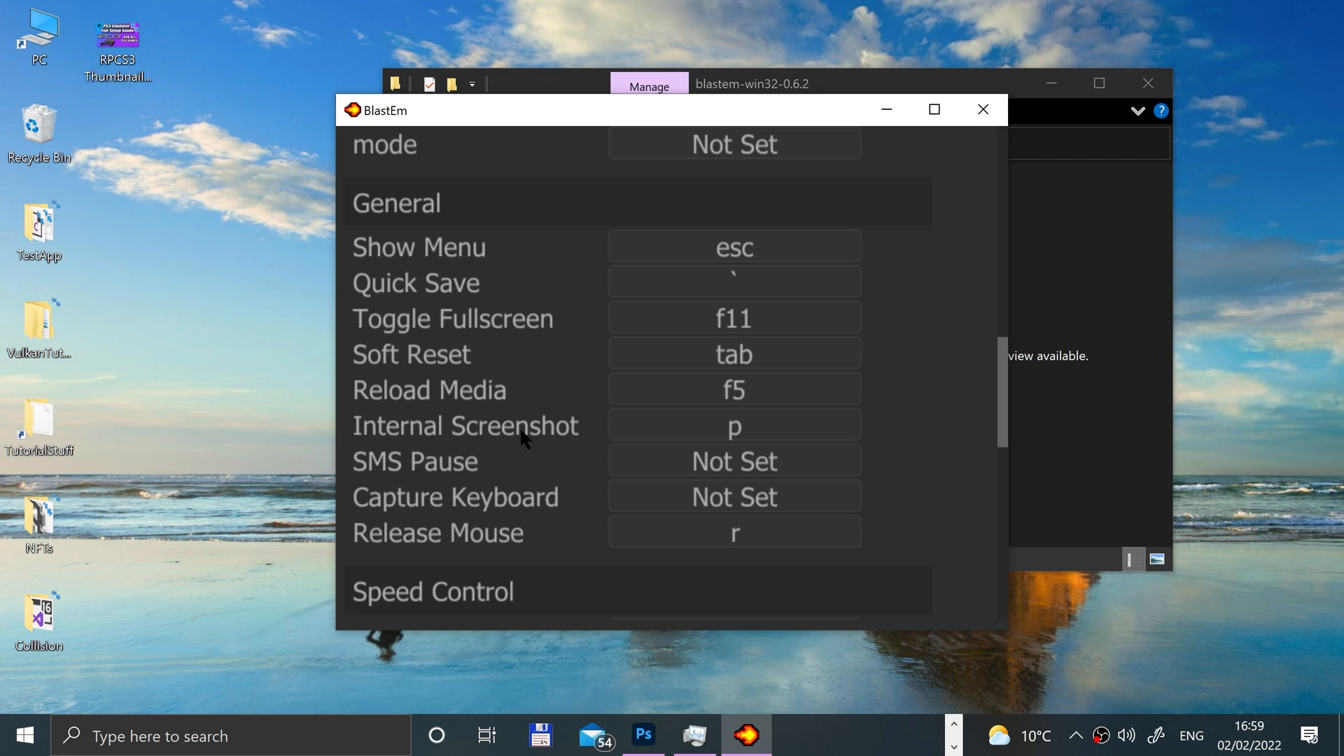
pyautogui.scroll(-3)
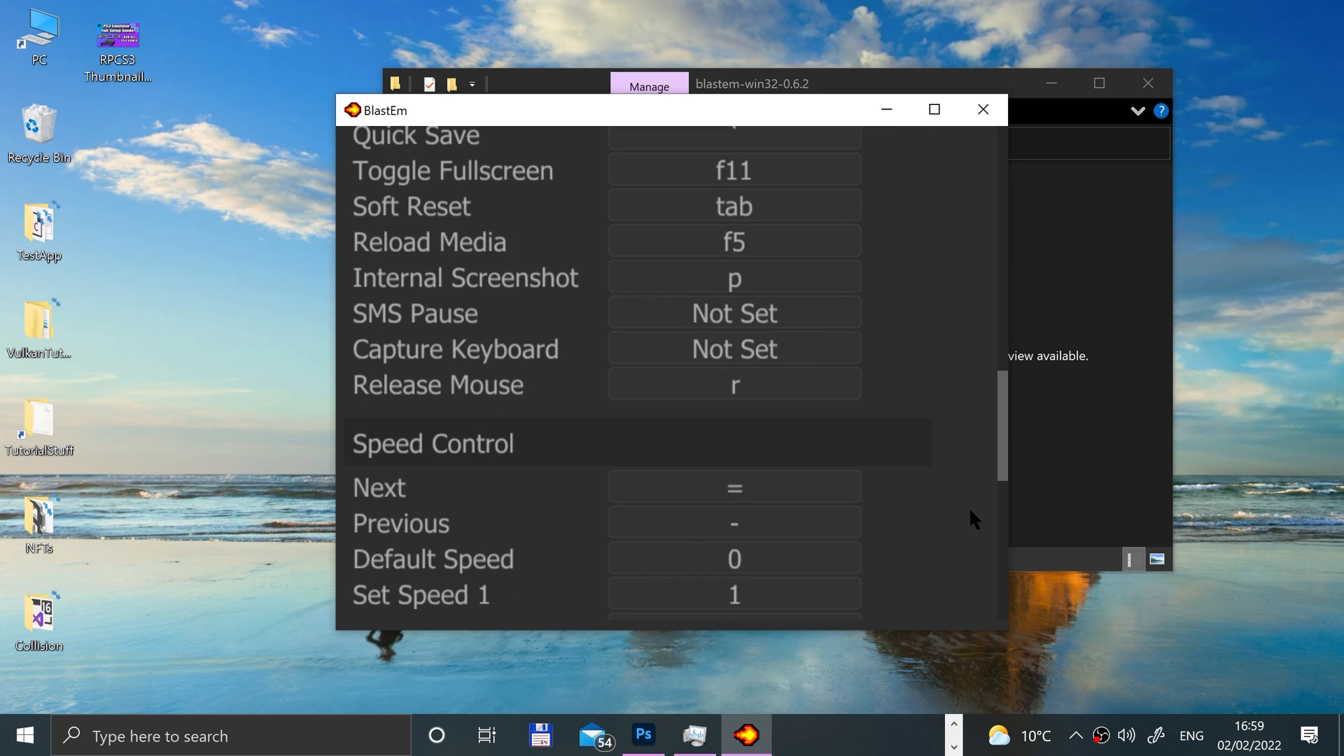
pyautogui.scroll(-3)
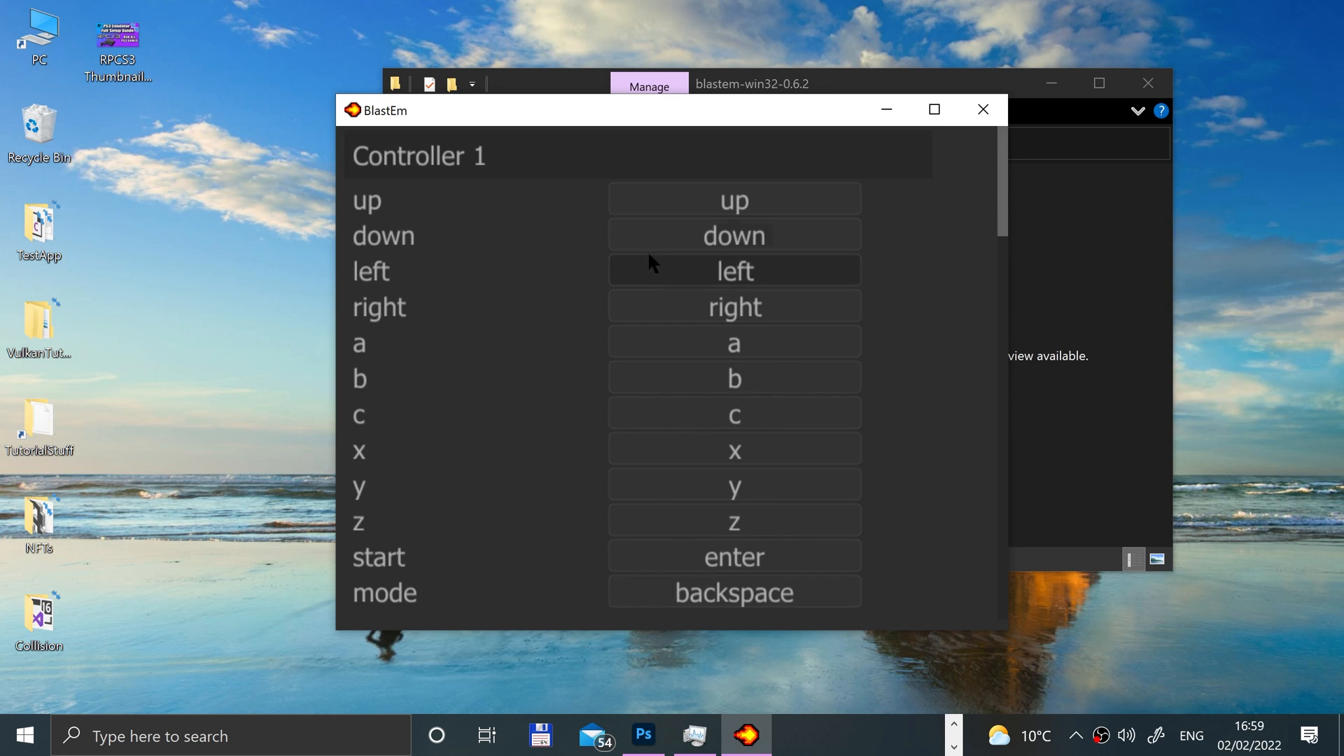
pyautogui.click(733, 199)
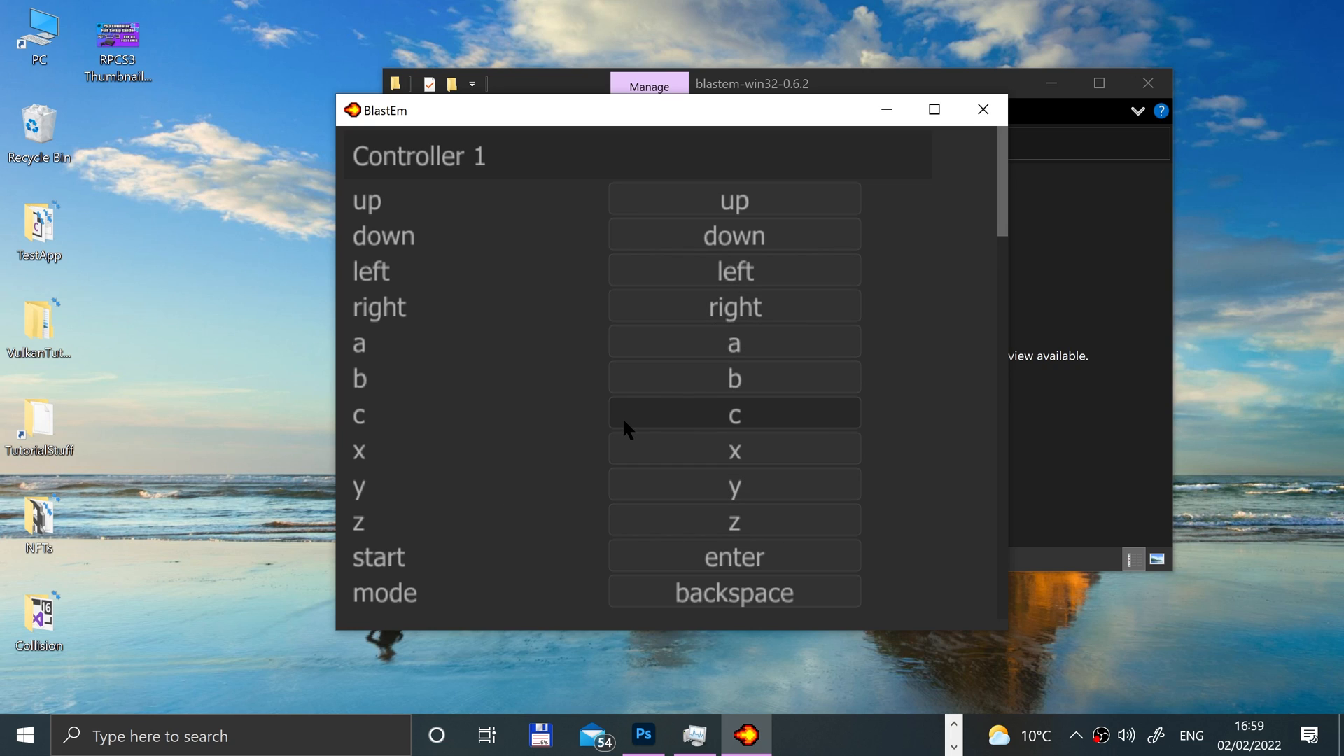
pyautogui.moveTo(736, 400)
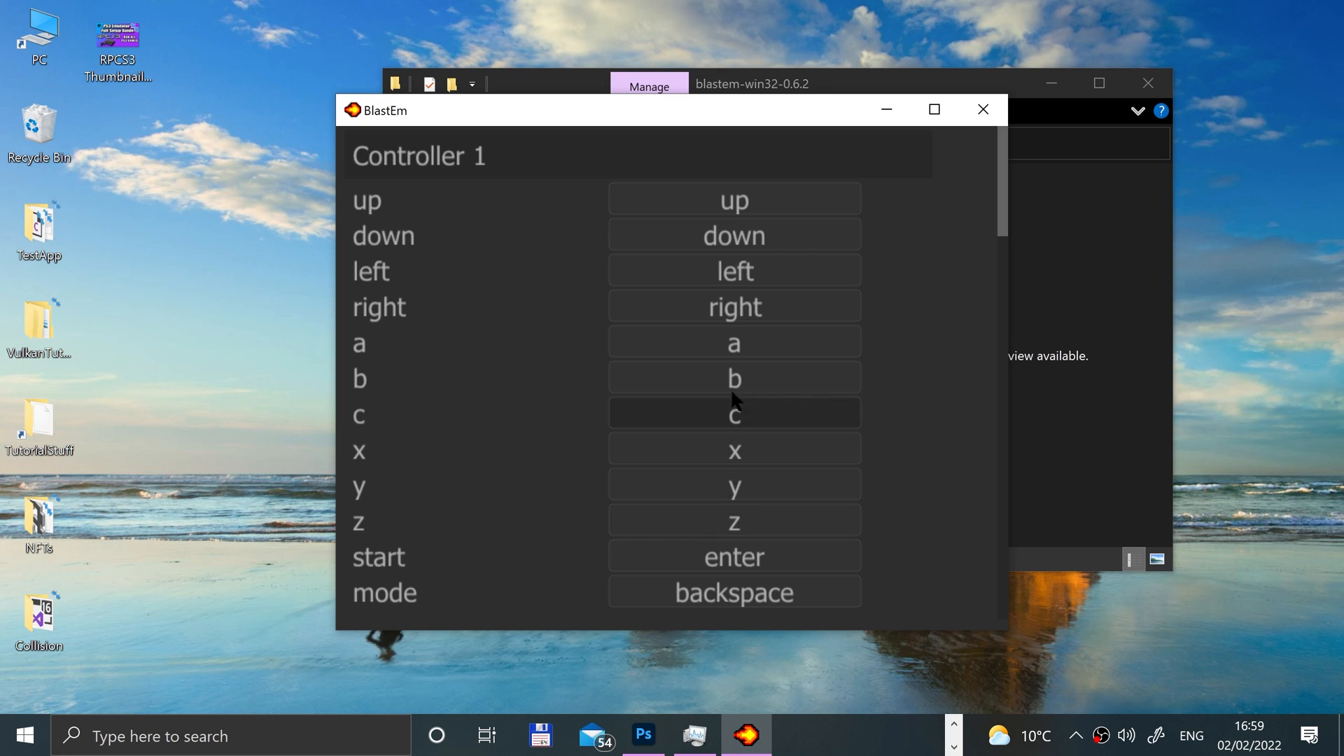
pyautogui.moveTo(868, 275)
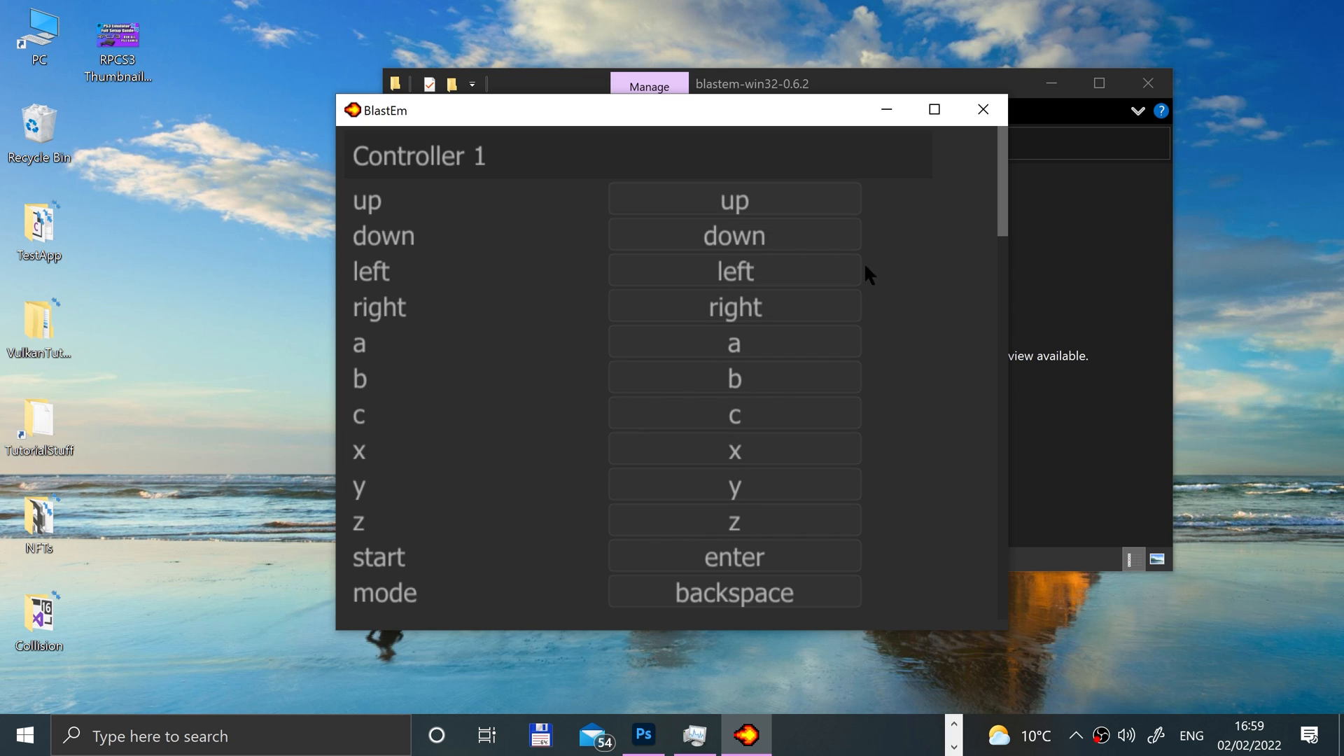
pyautogui.scroll(-3)
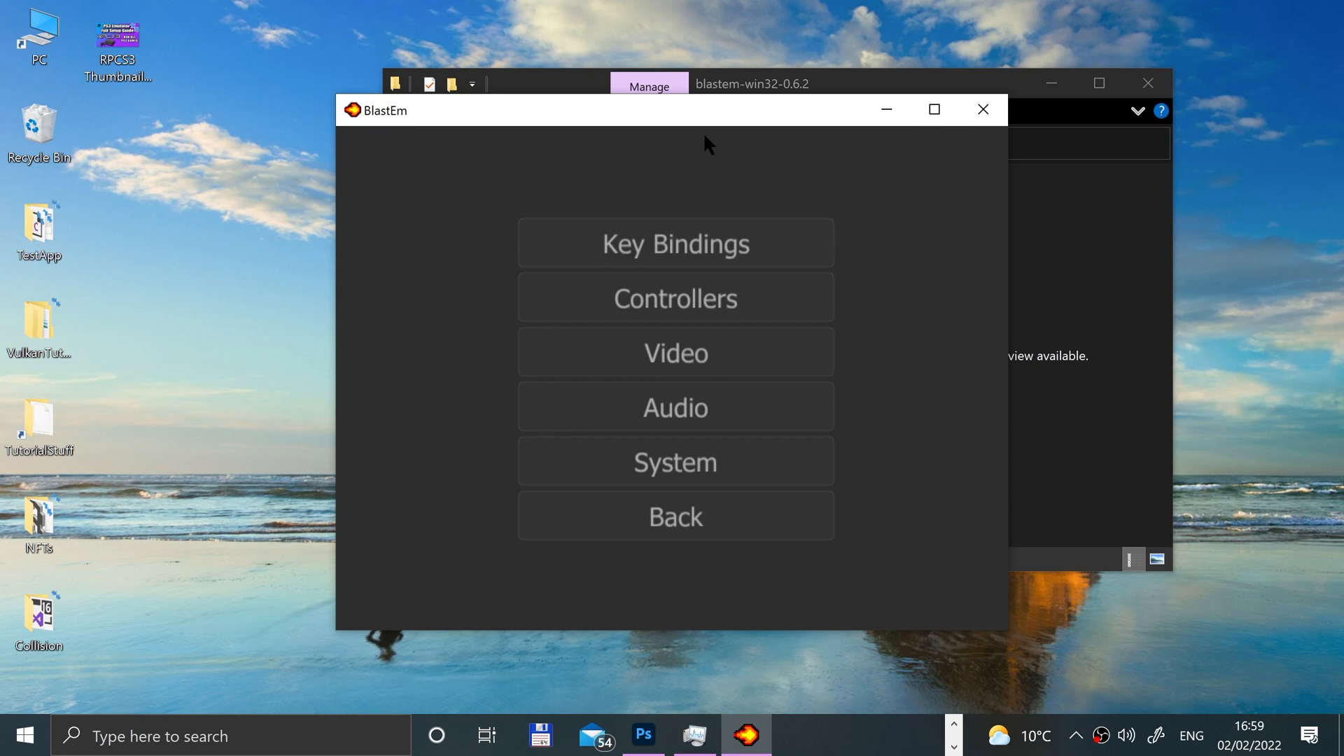
pyautogui.moveTo(675, 352)
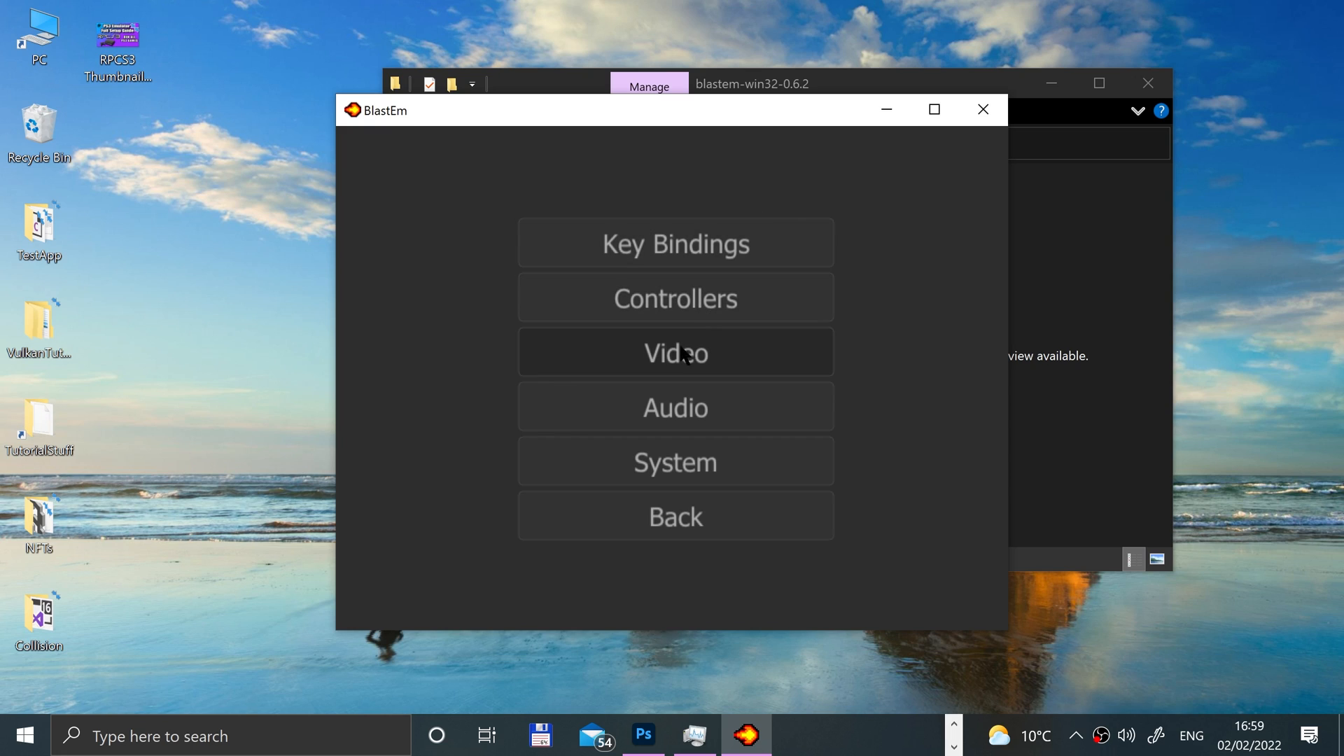
# Step: Review the Video settings with VSync left Off, then return to the categories
pyautogui.click(675, 352)
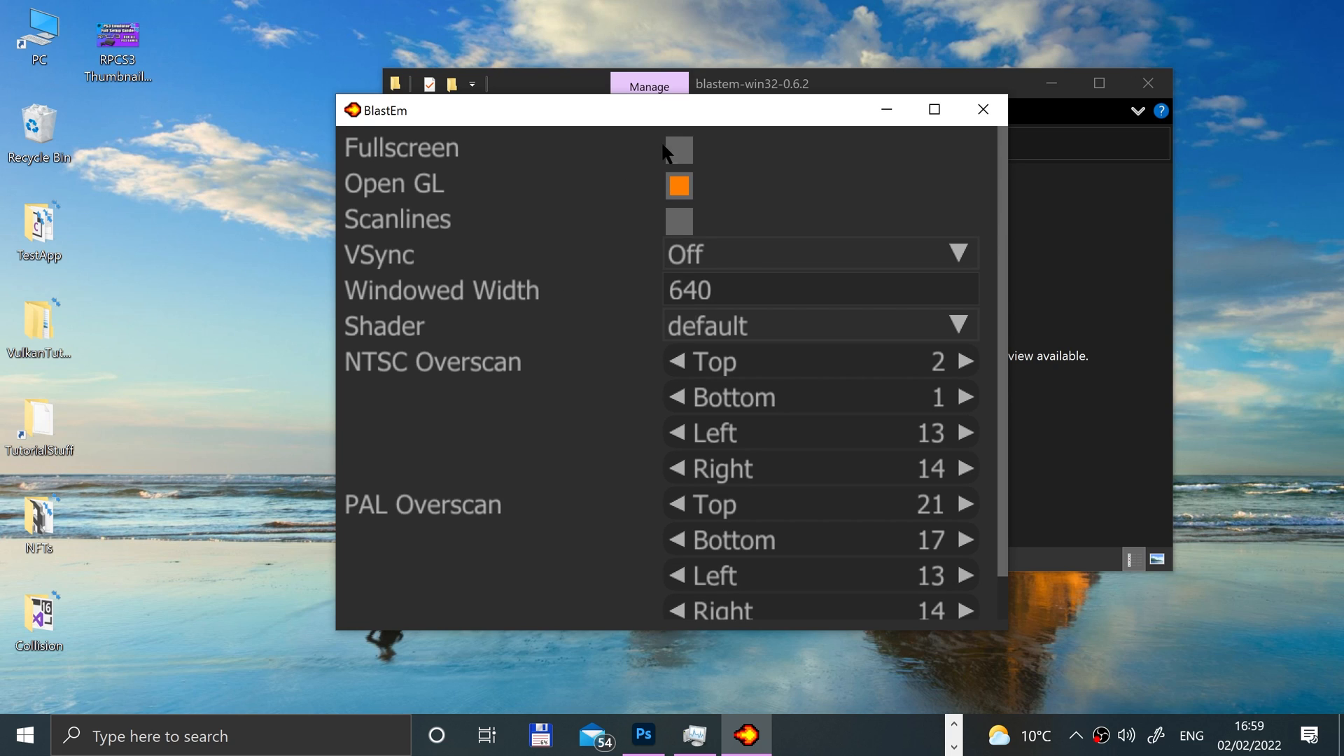
pyautogui.click(677, 186)
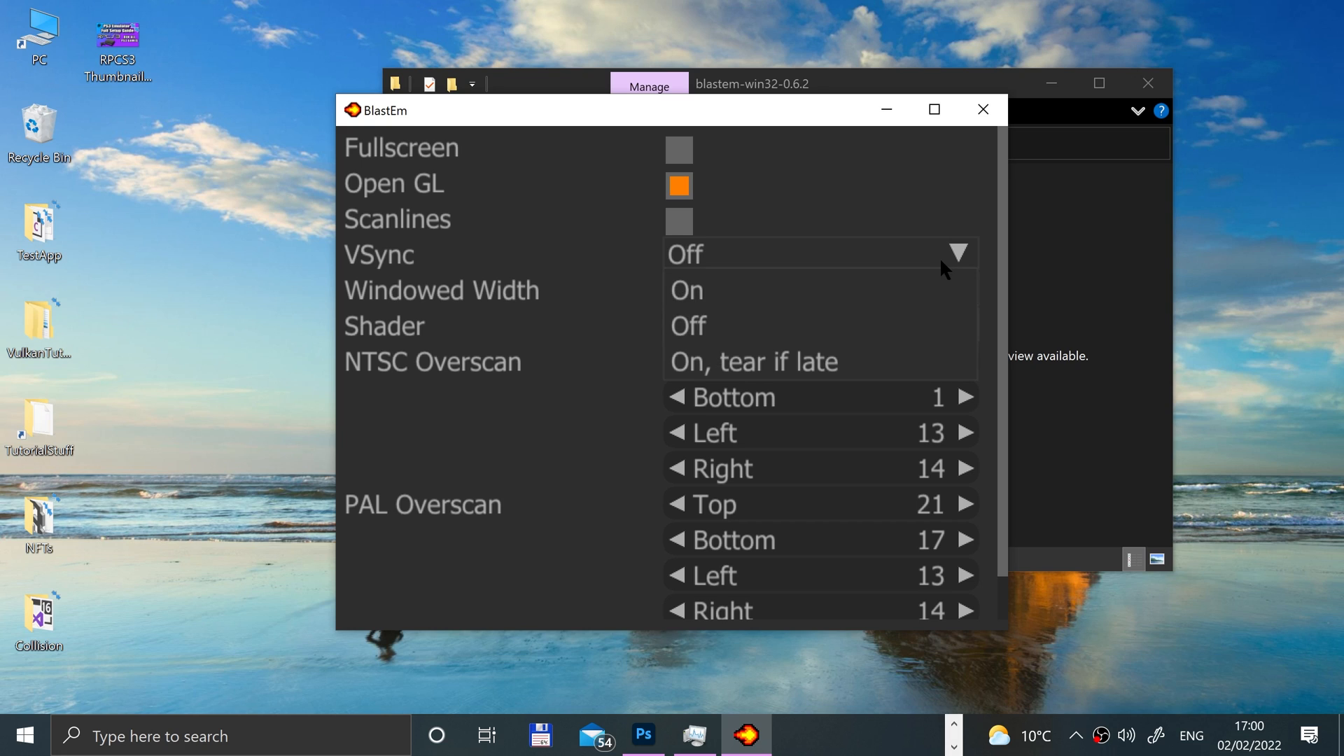
pyautogui.moveTo(780, 329)
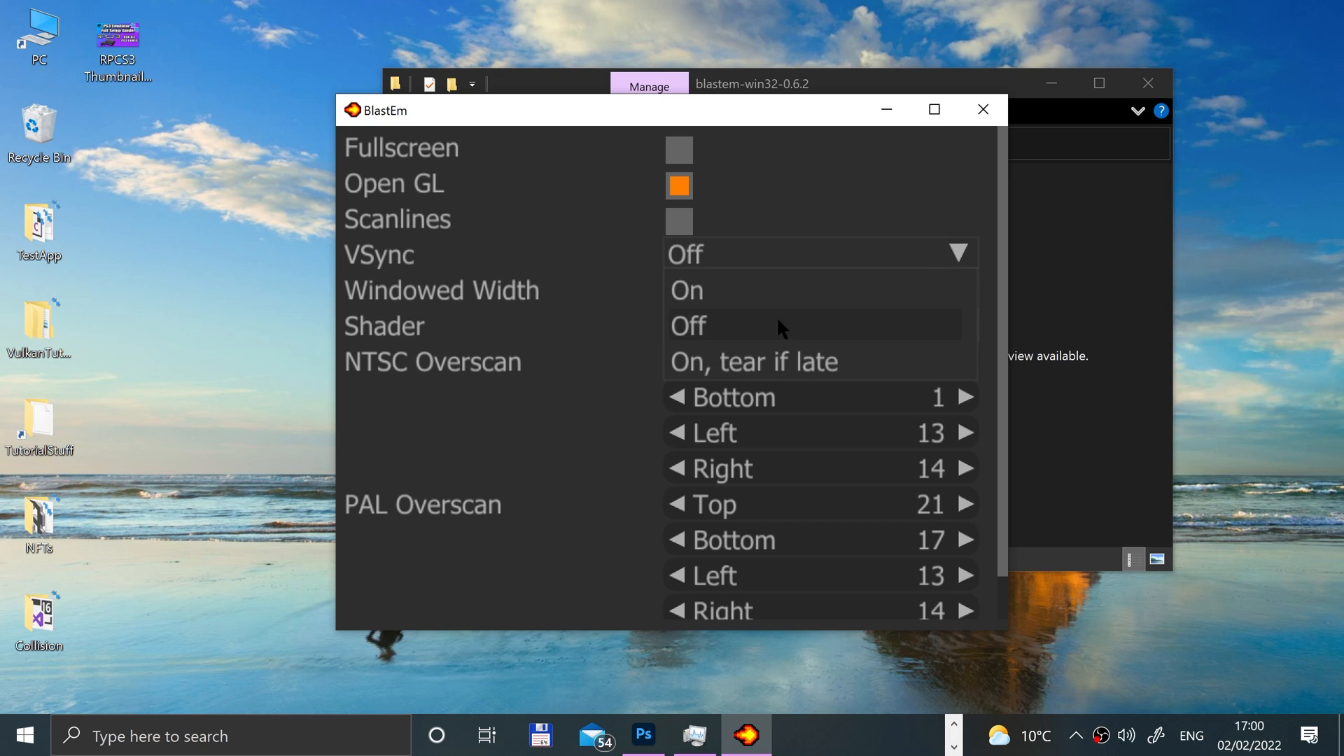
pyautogui.click(688, 326)
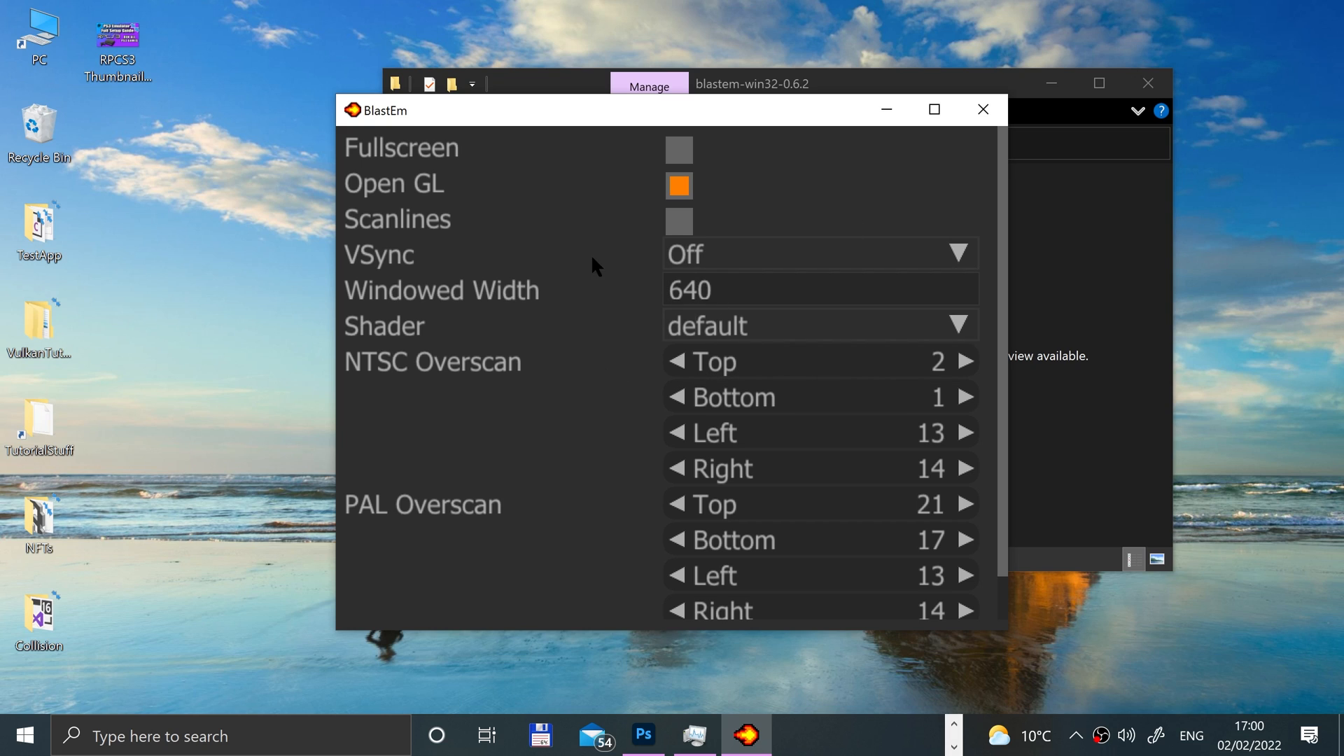
pyautogui.moveTo(654, 270)
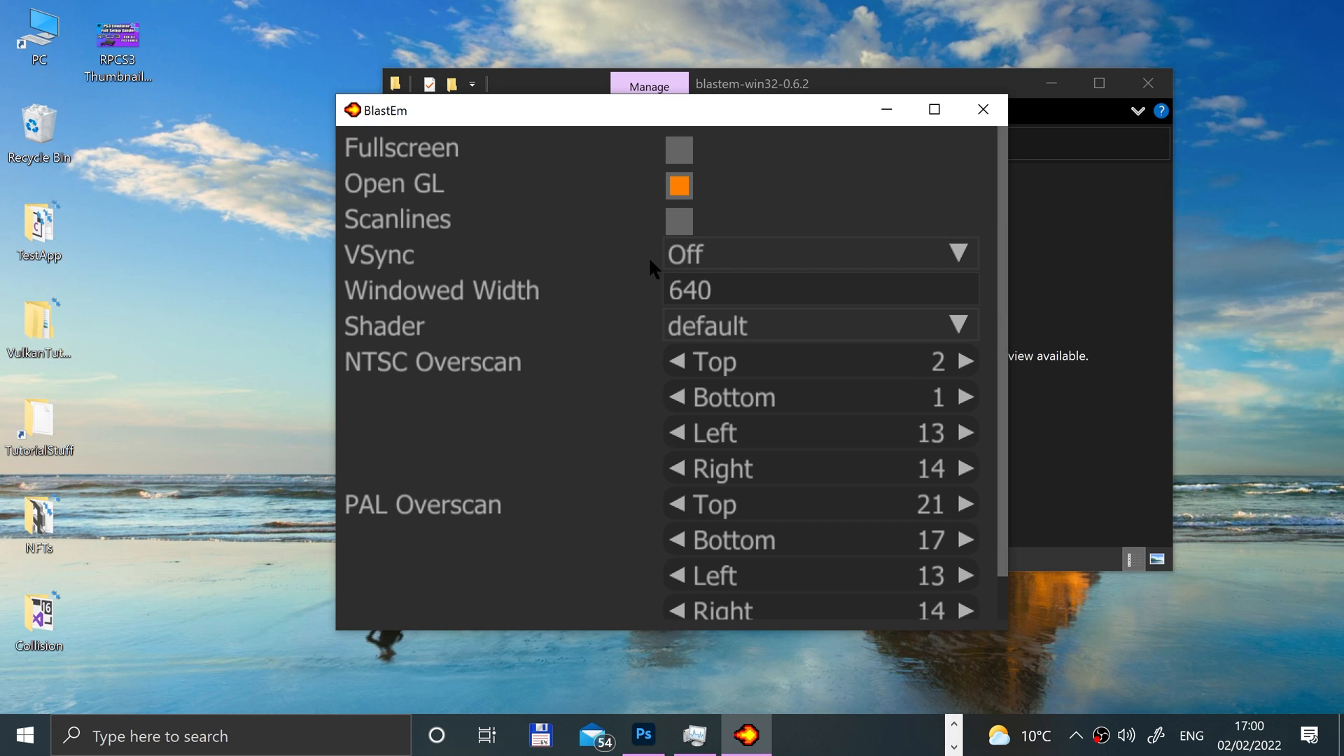
pyautogui.moveTo(672, 294)
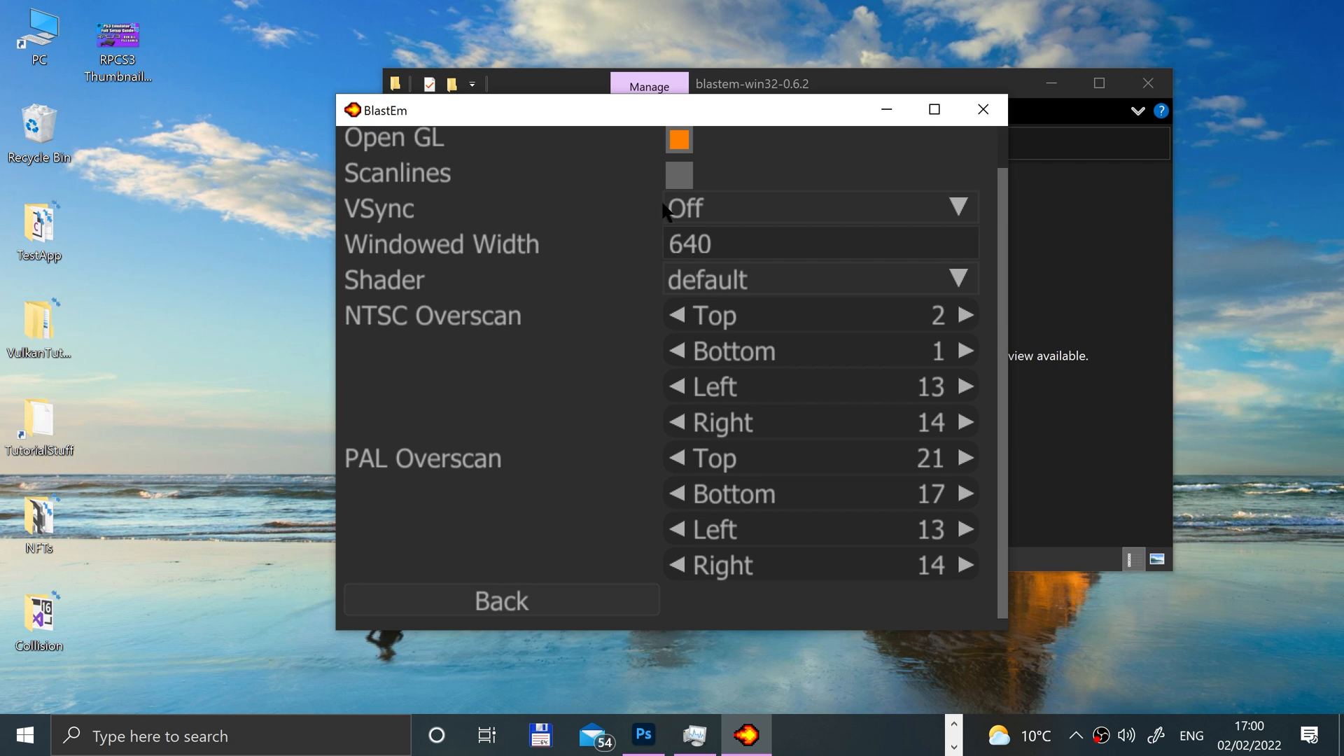
pyautogui.click(500, 600)
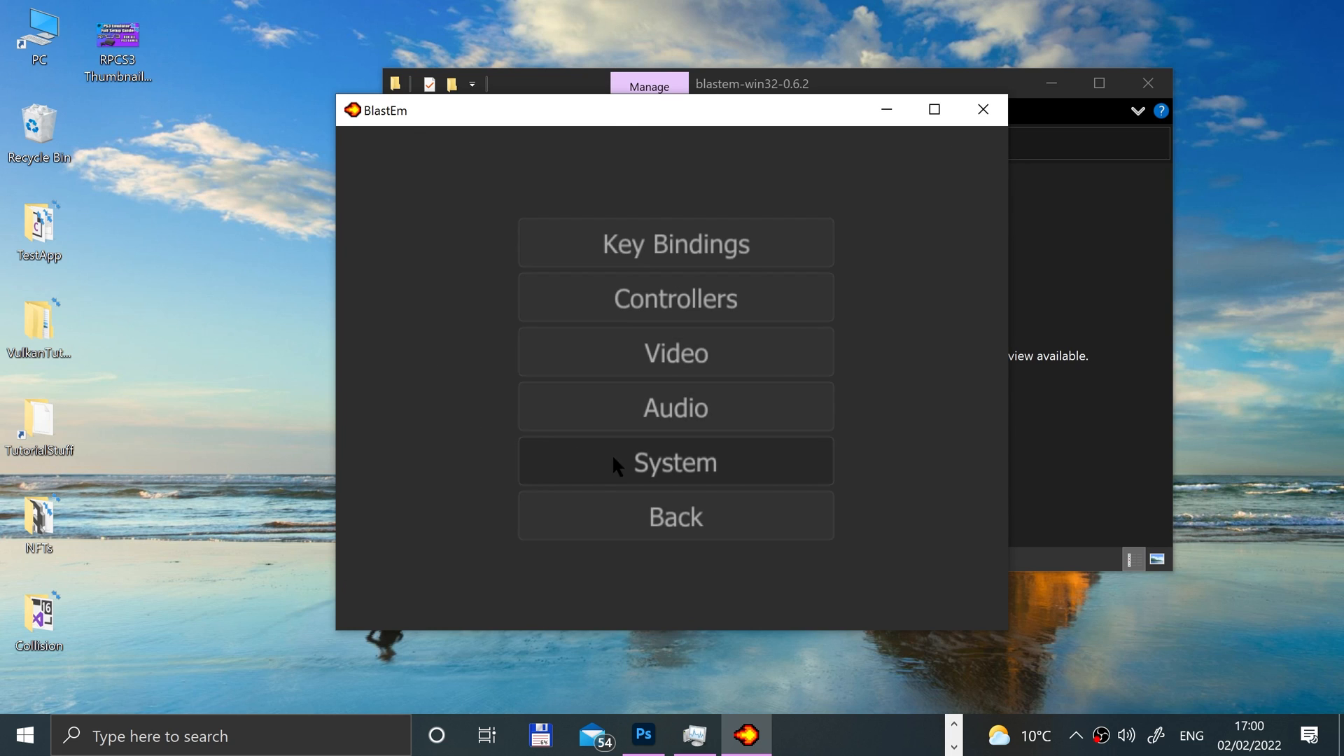
# Step: Check the System settings, then back out of Settings to the Load ROM browser
pyautogui.click(675, 461)
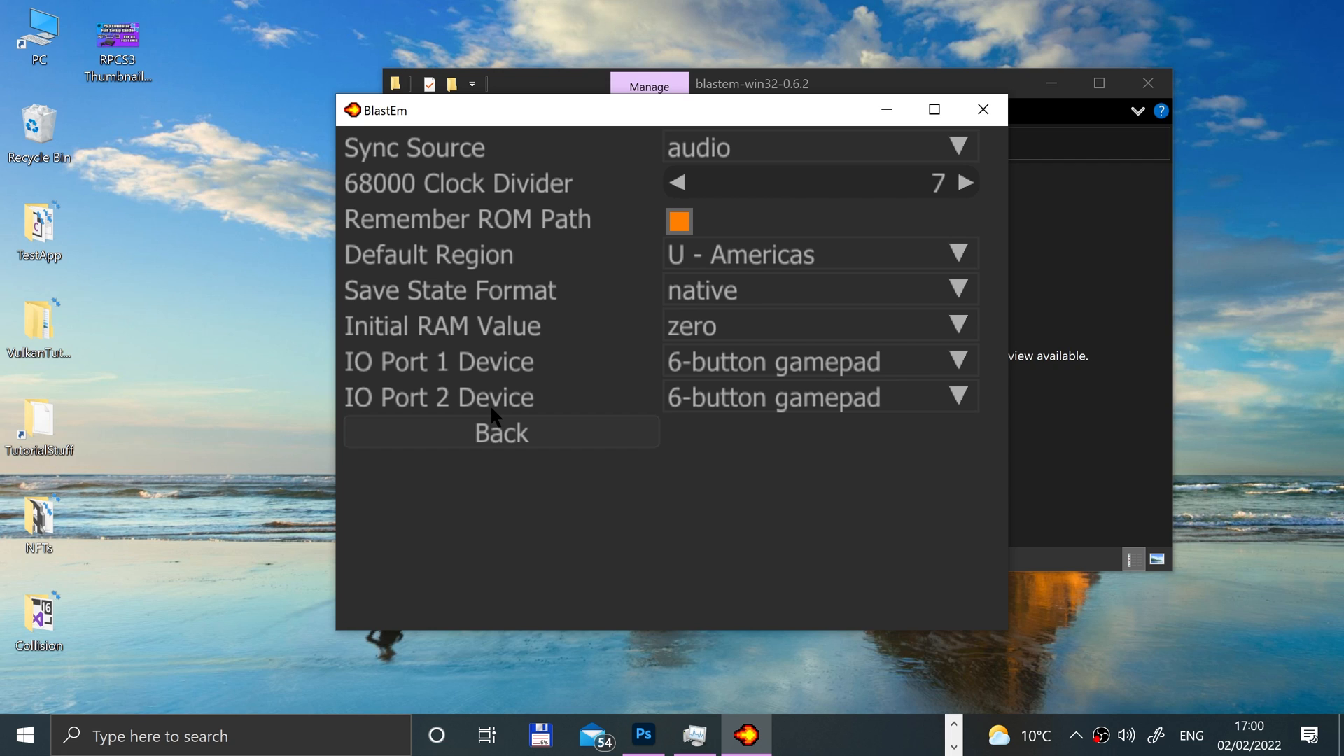
pyautogui.click(501, 432)
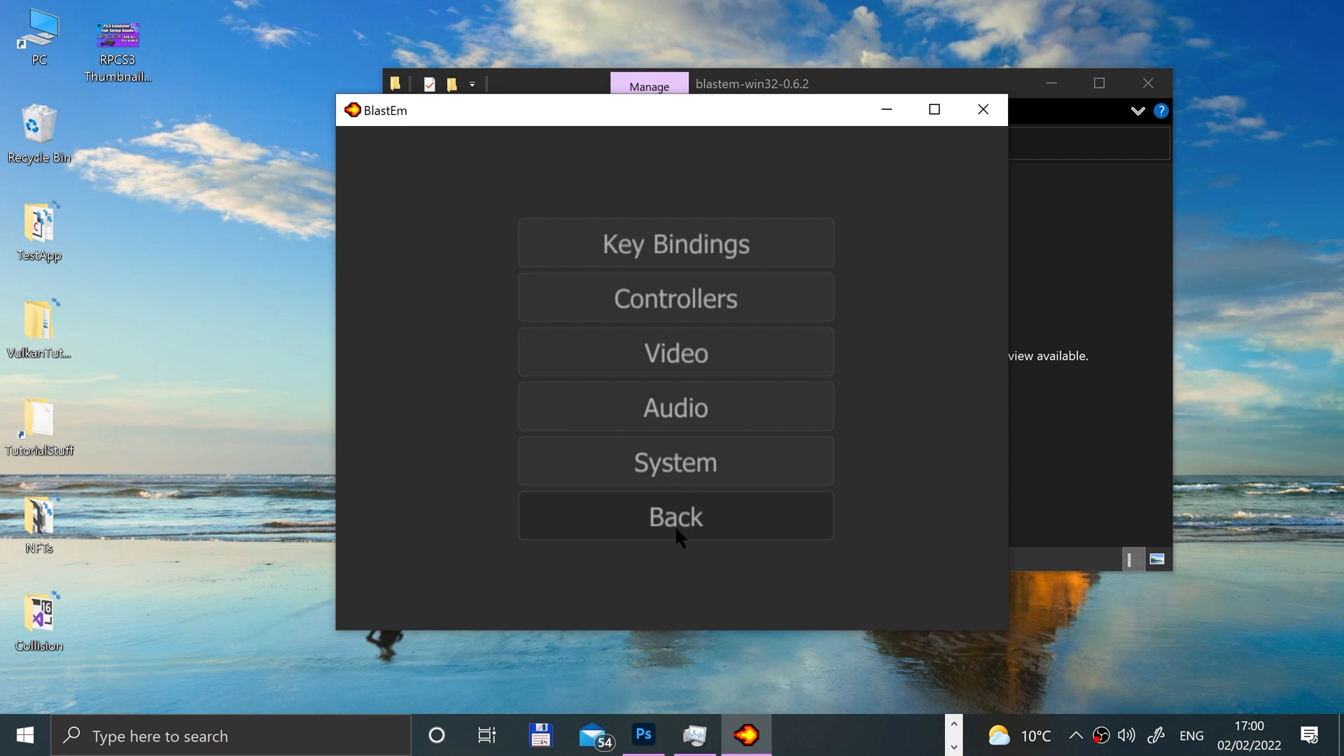
pyautogui.click(676, 516)
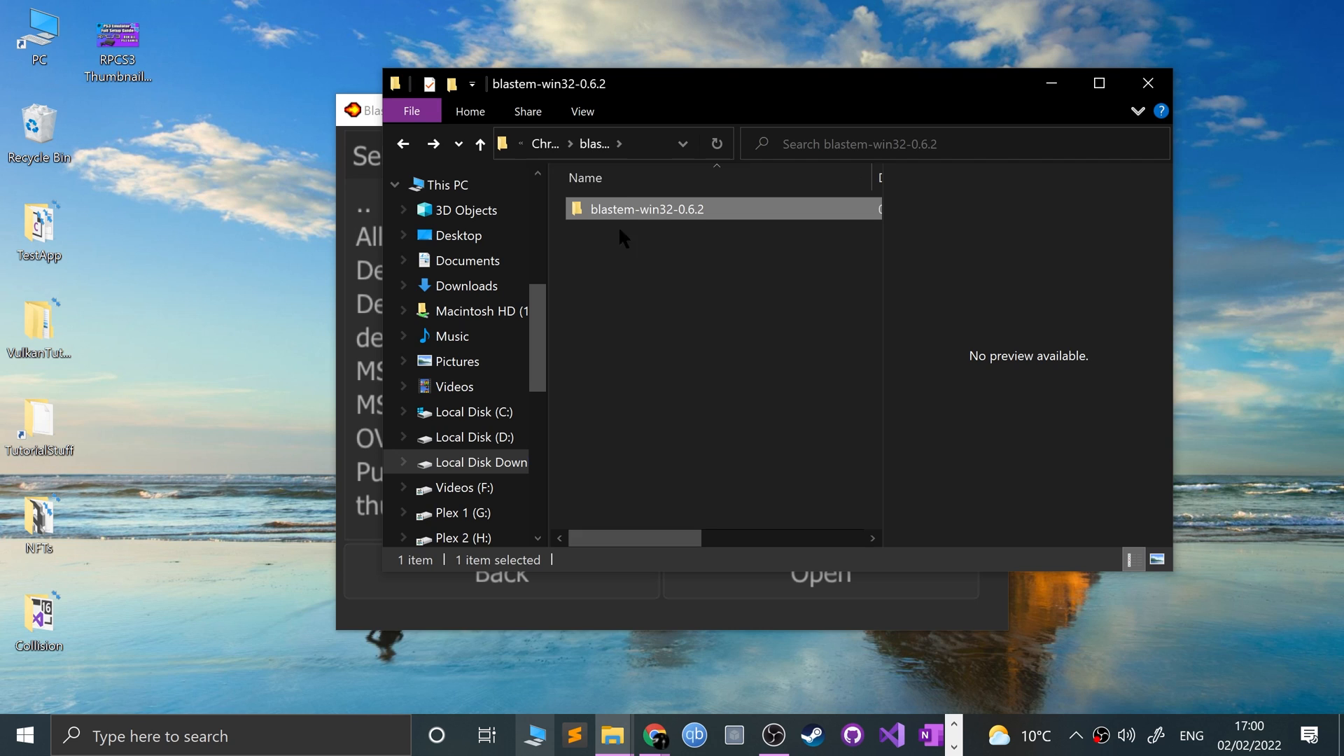
# Step: Launch the NBA Jam - Tournament Edition (World) .md ROM from its folder in BlastEm
pyautogui.click(404, 142)
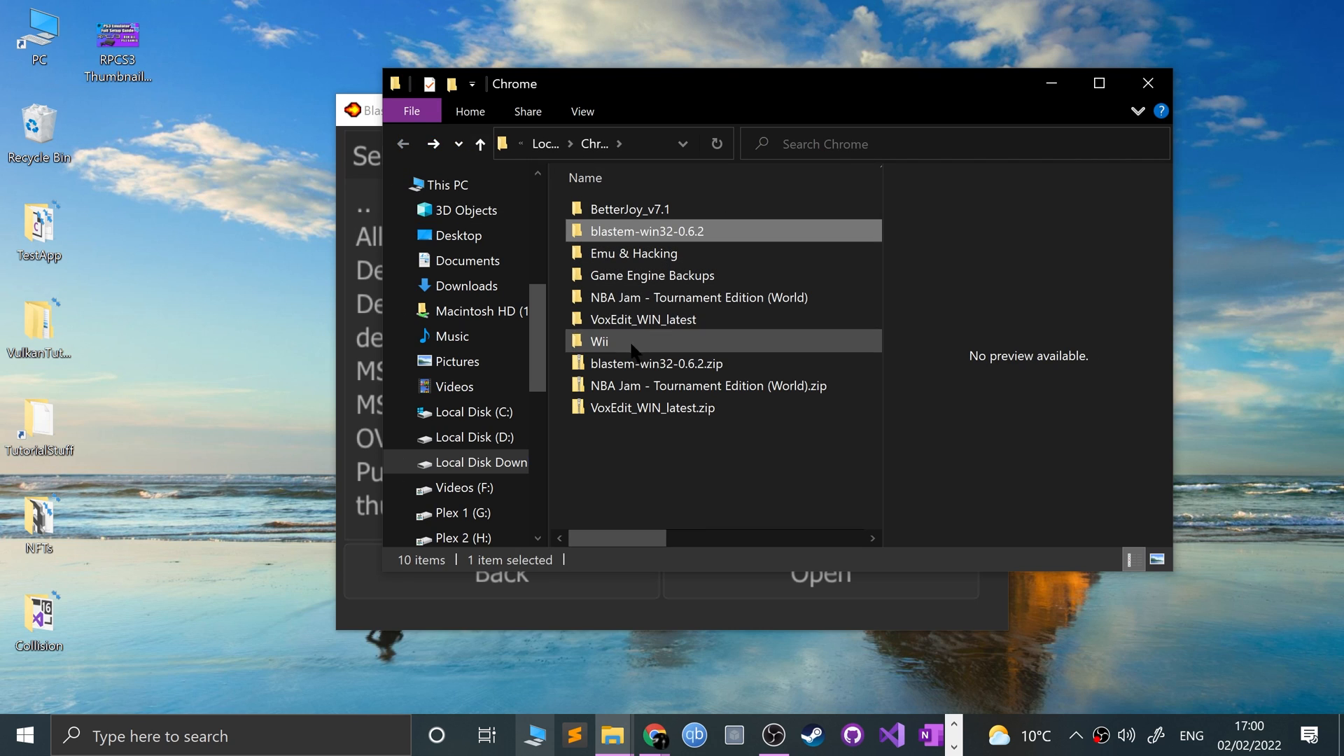
pyautogui.doubleClick(698, 297)
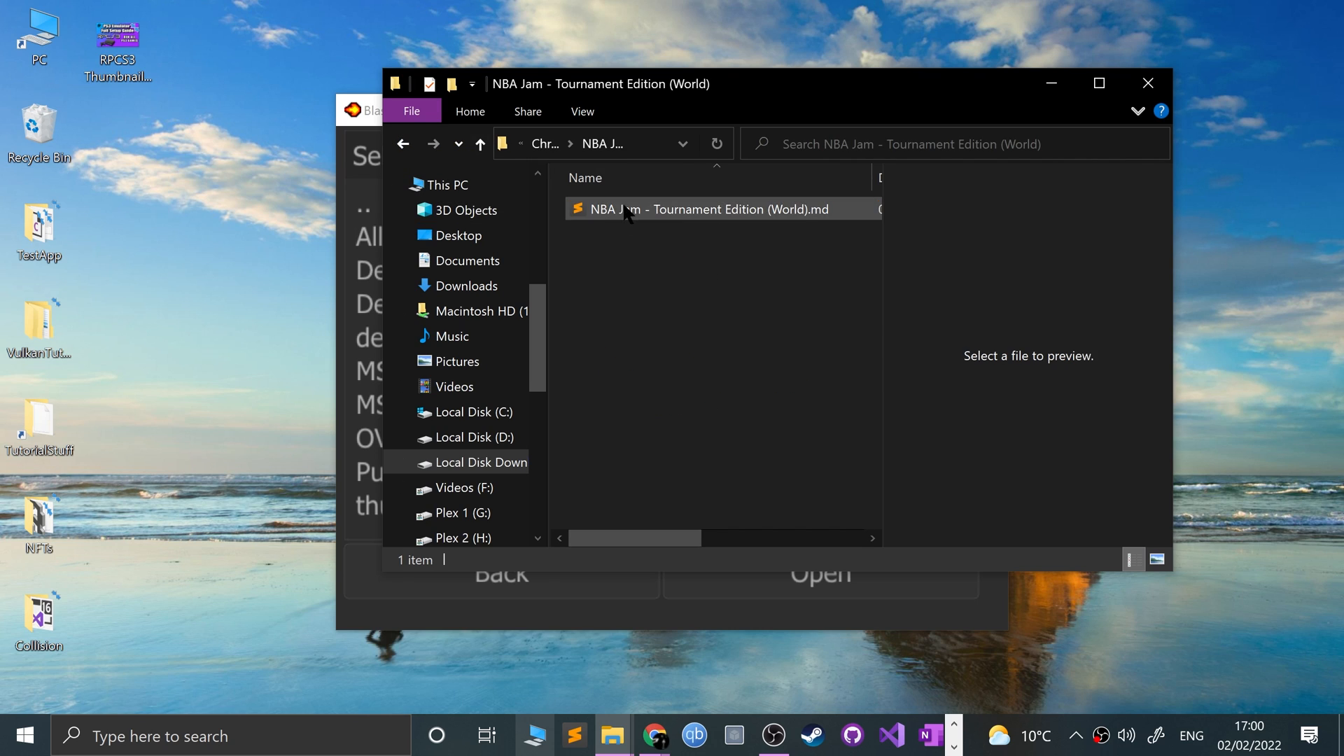
pyautogui.click(703, 209)
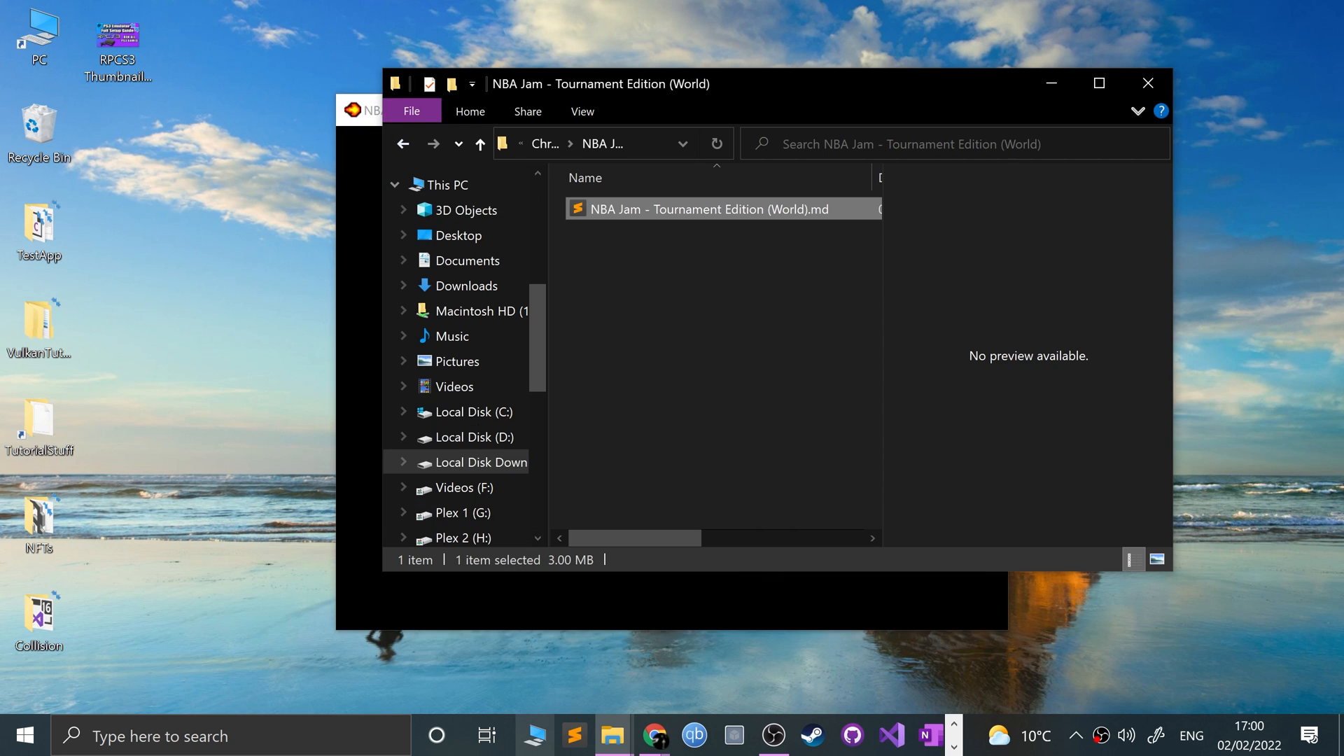
pyautogui.doubleClick(707, 209)
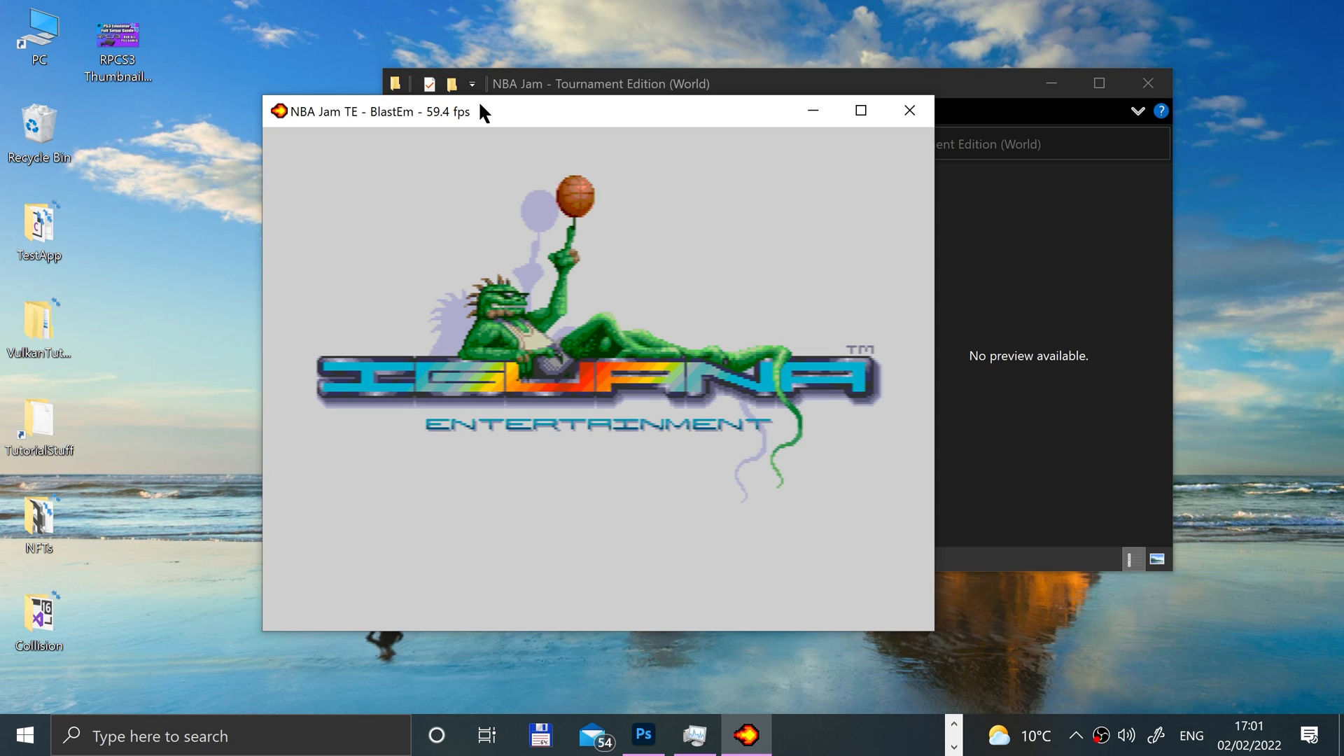
pyautogui.moveTo(477, 247)
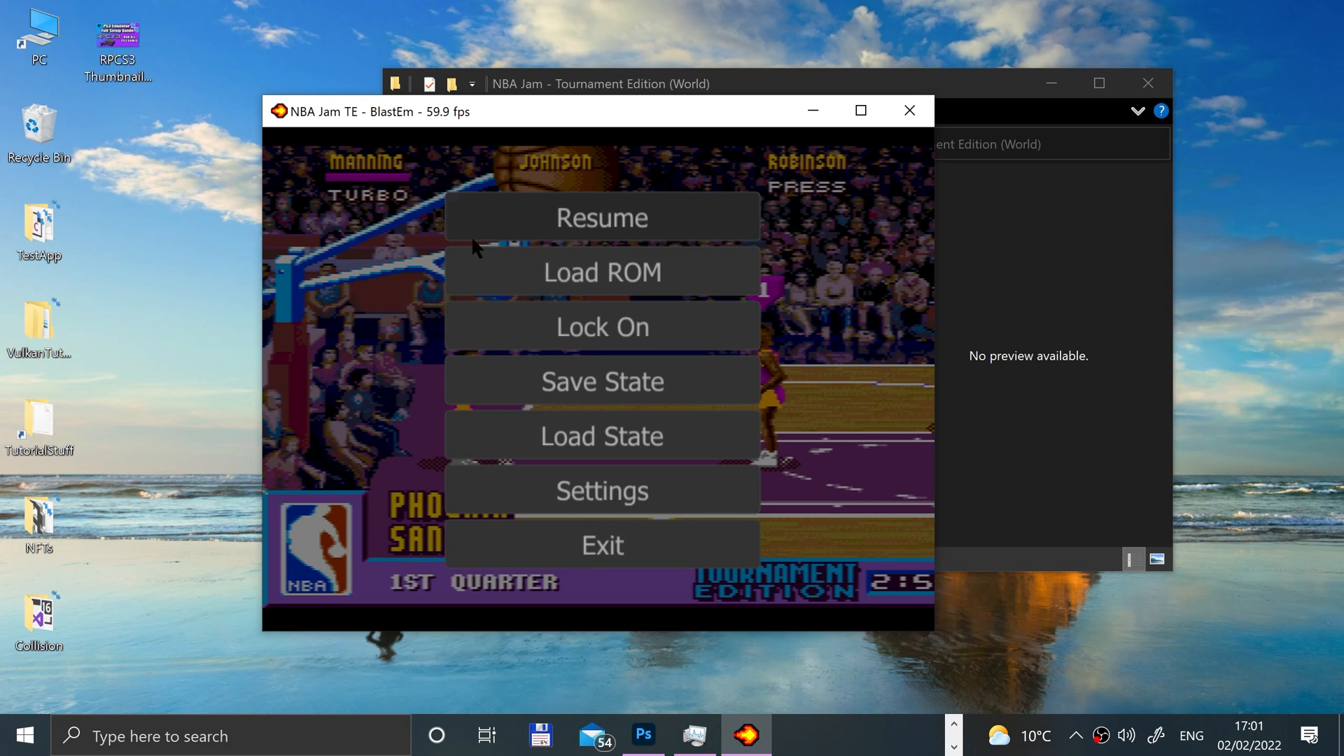
pyautogui.moveTo(650, 333)
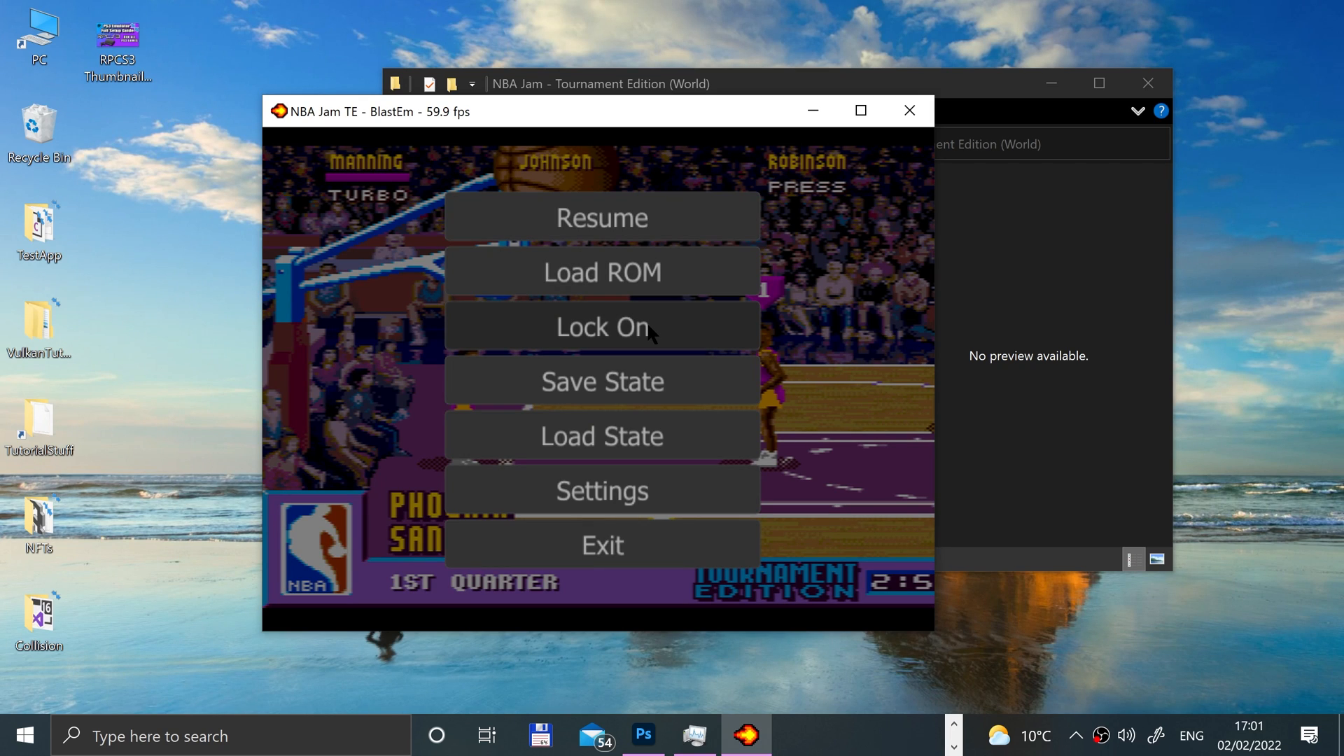
pyautogui.moveTo(1027, 306)
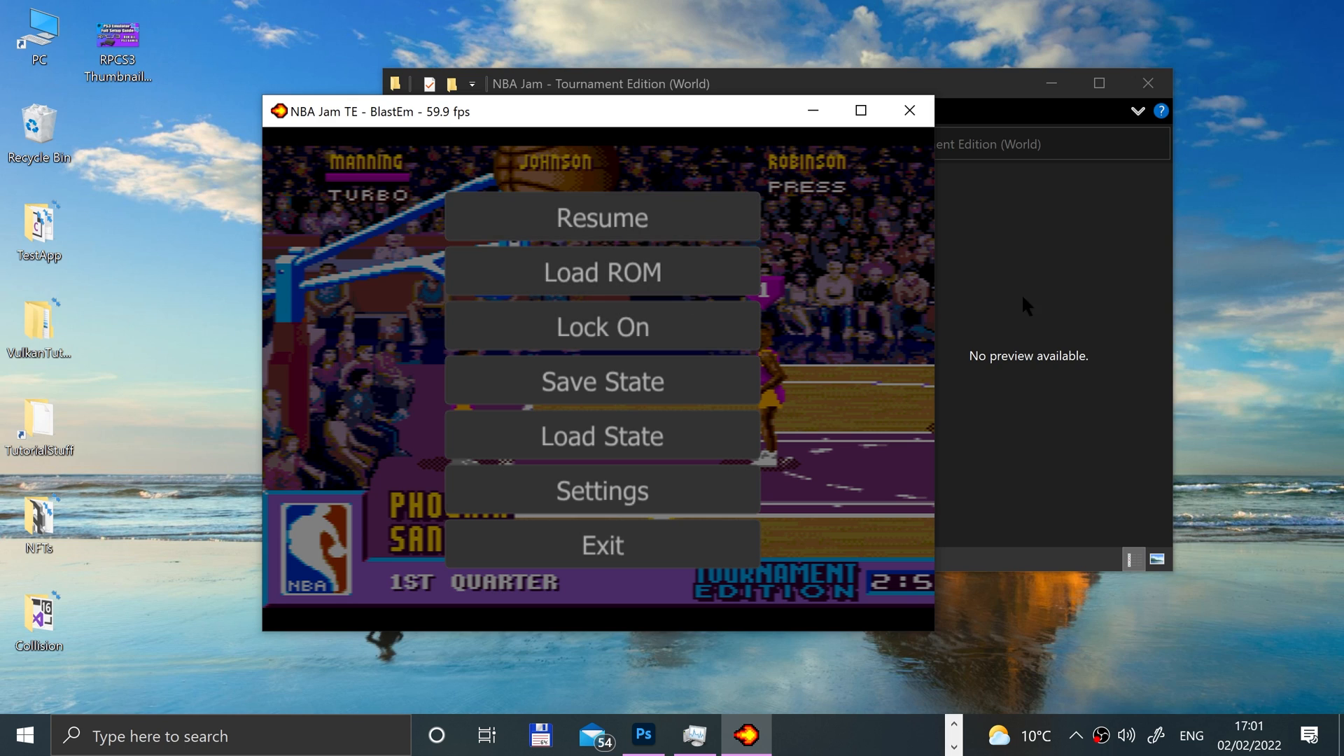
pyautogui.moveTo(601, 381)
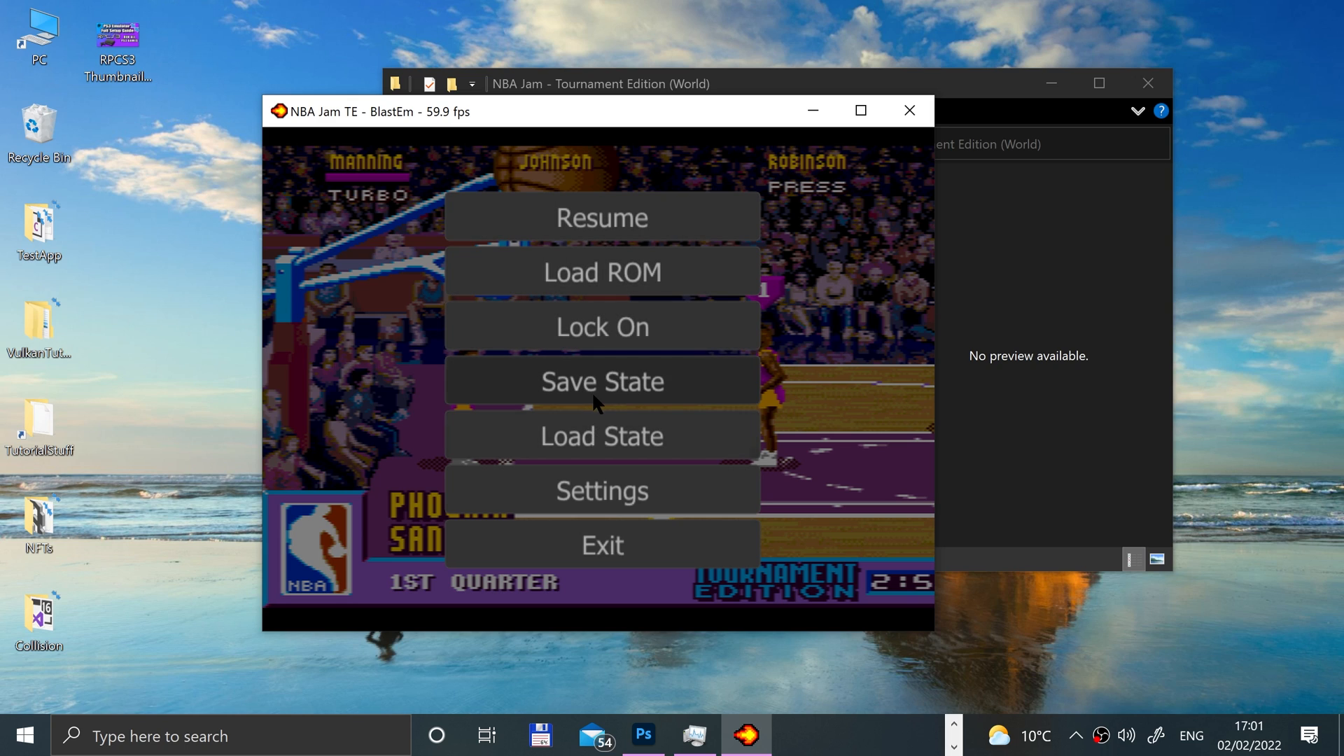
# Step: Bring up BlastEm's Save State slot list and scroll through the empty slots
pyautogui.click(601, 381)
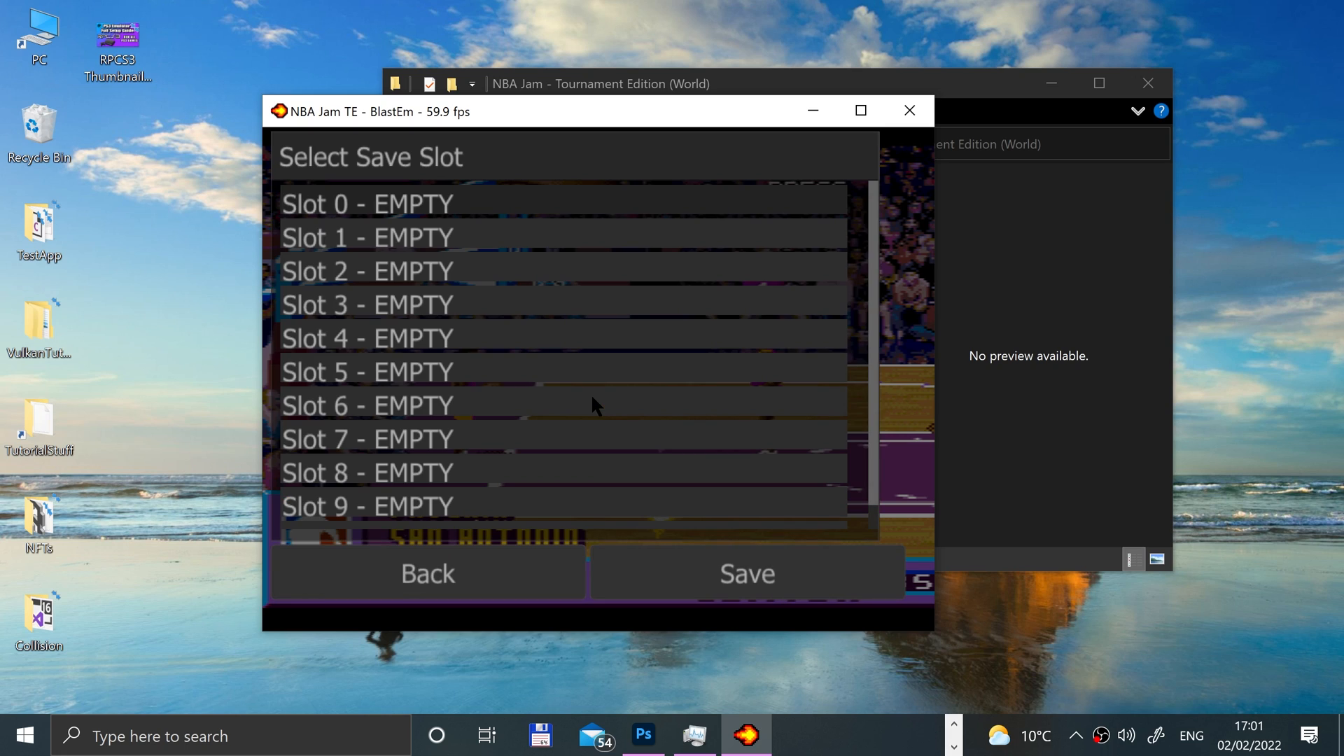
pyautogui.moveTo(321, 210)
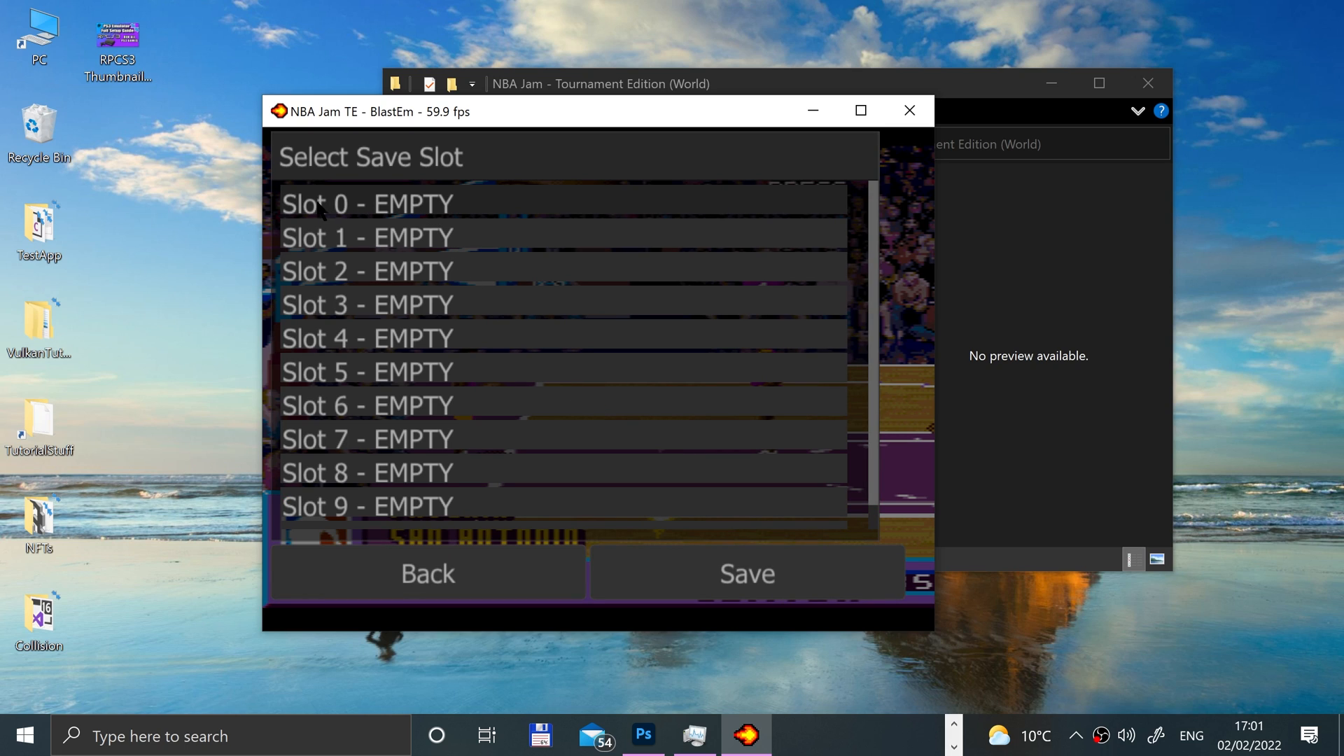
pyautogui.scroll(-3)
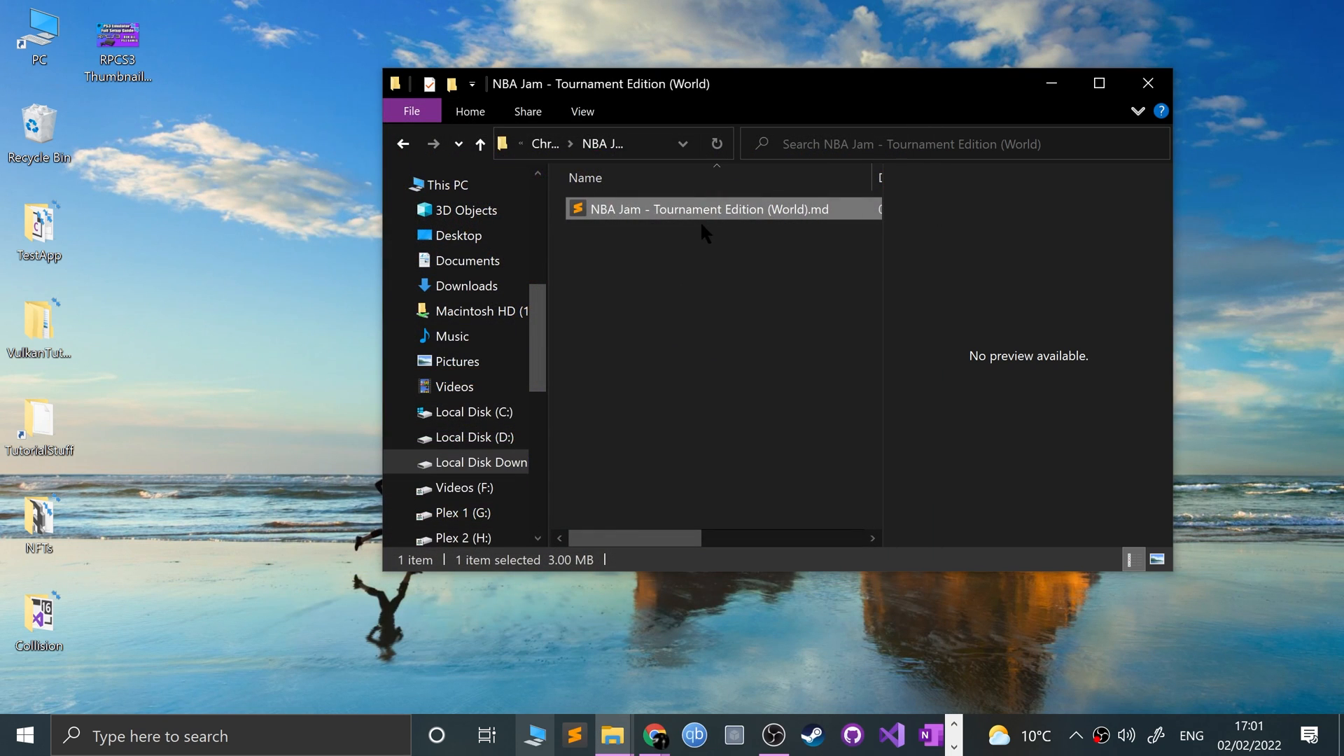
# Step: Relaunch blastem.exe from blastem-win32-0.6.2 and load the NBA Jam TE .md ROM
pyautogui.click(403, 143)
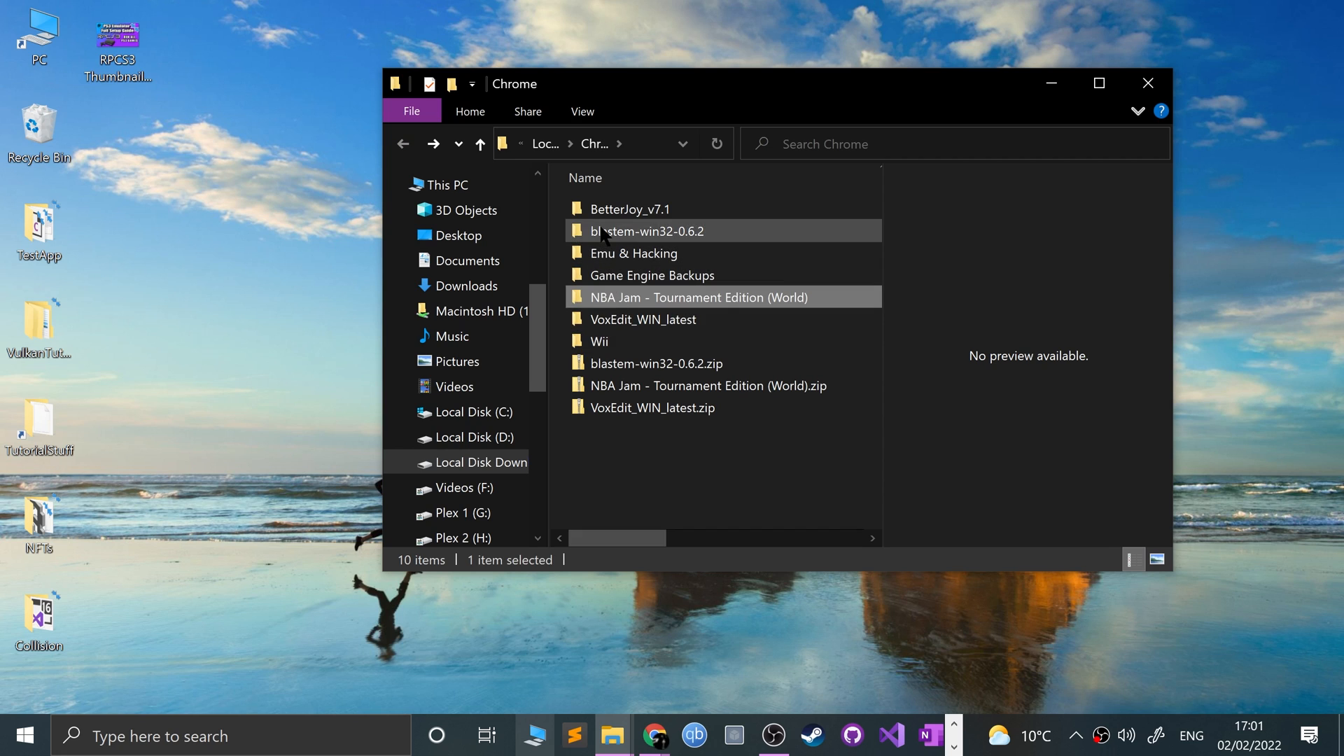
pyautogui.doubleClick(647, 230)
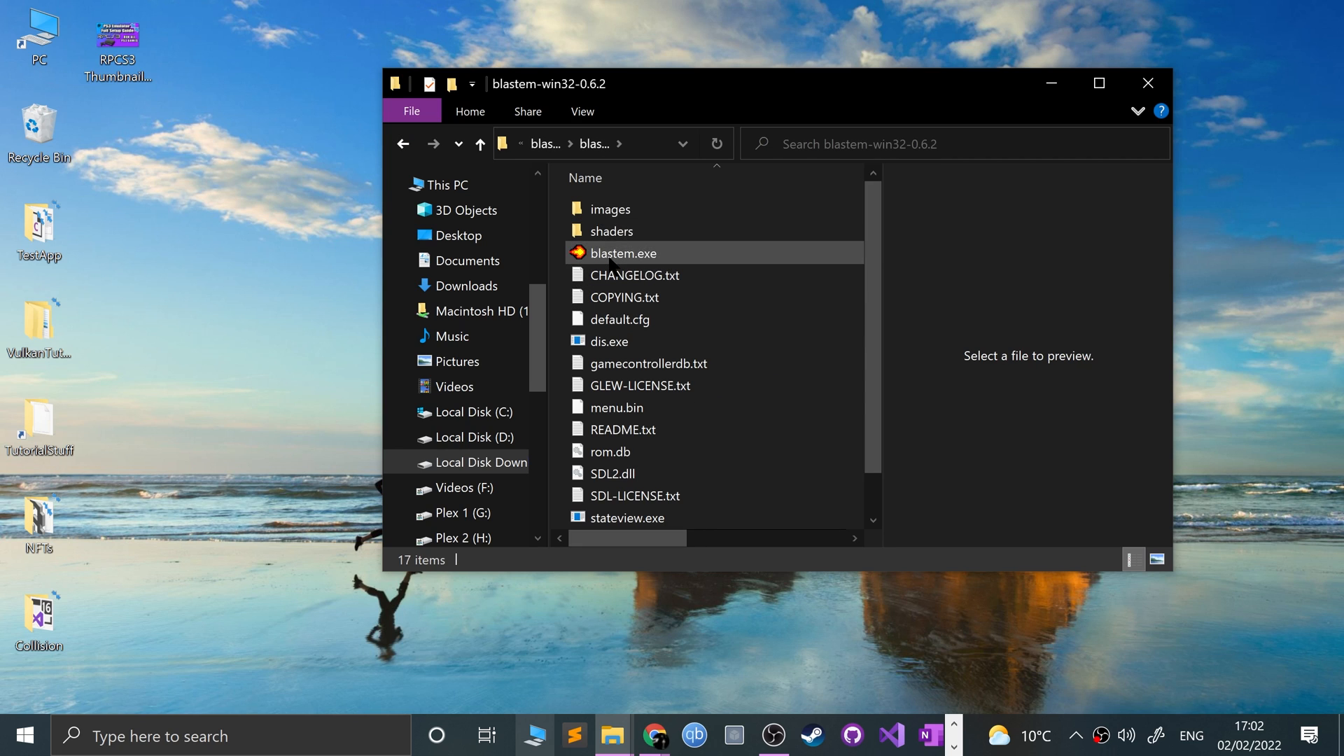
pyautogui.doubleClick(623, 252)
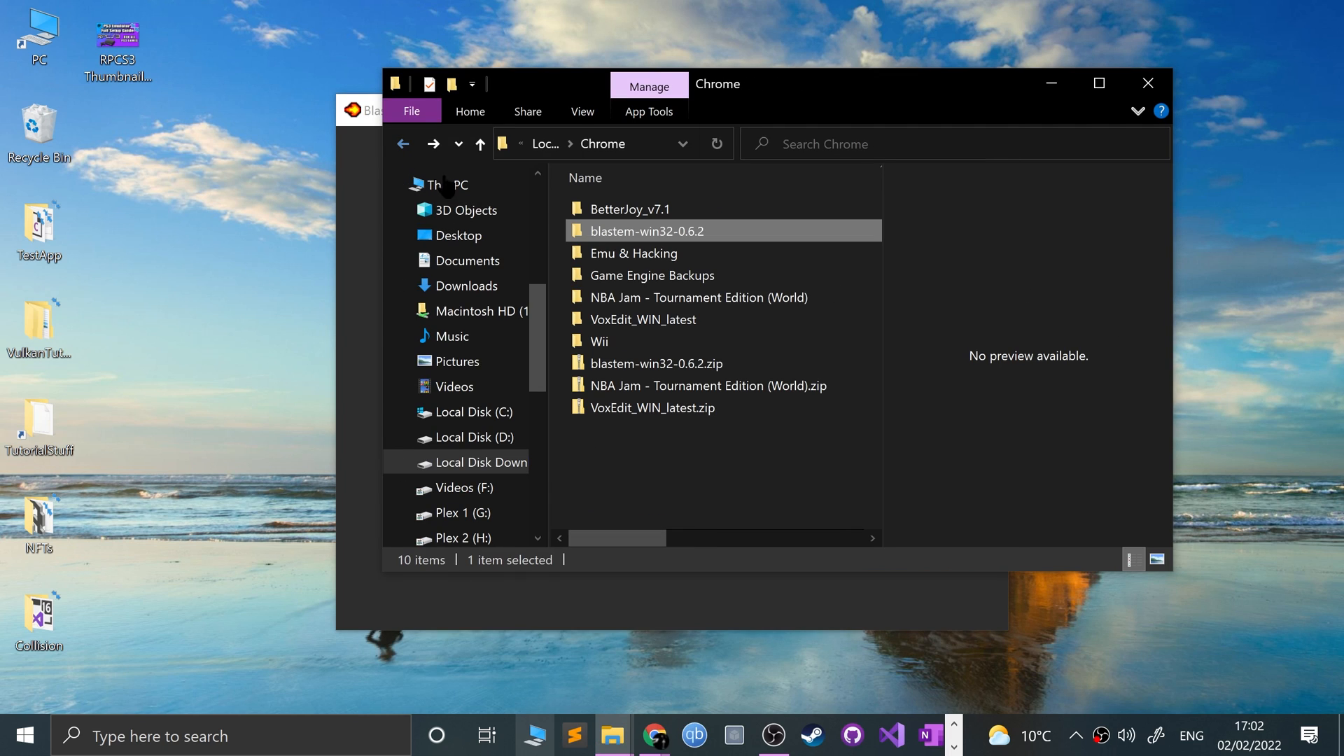
pyautogui.doubleClick(698, 298)
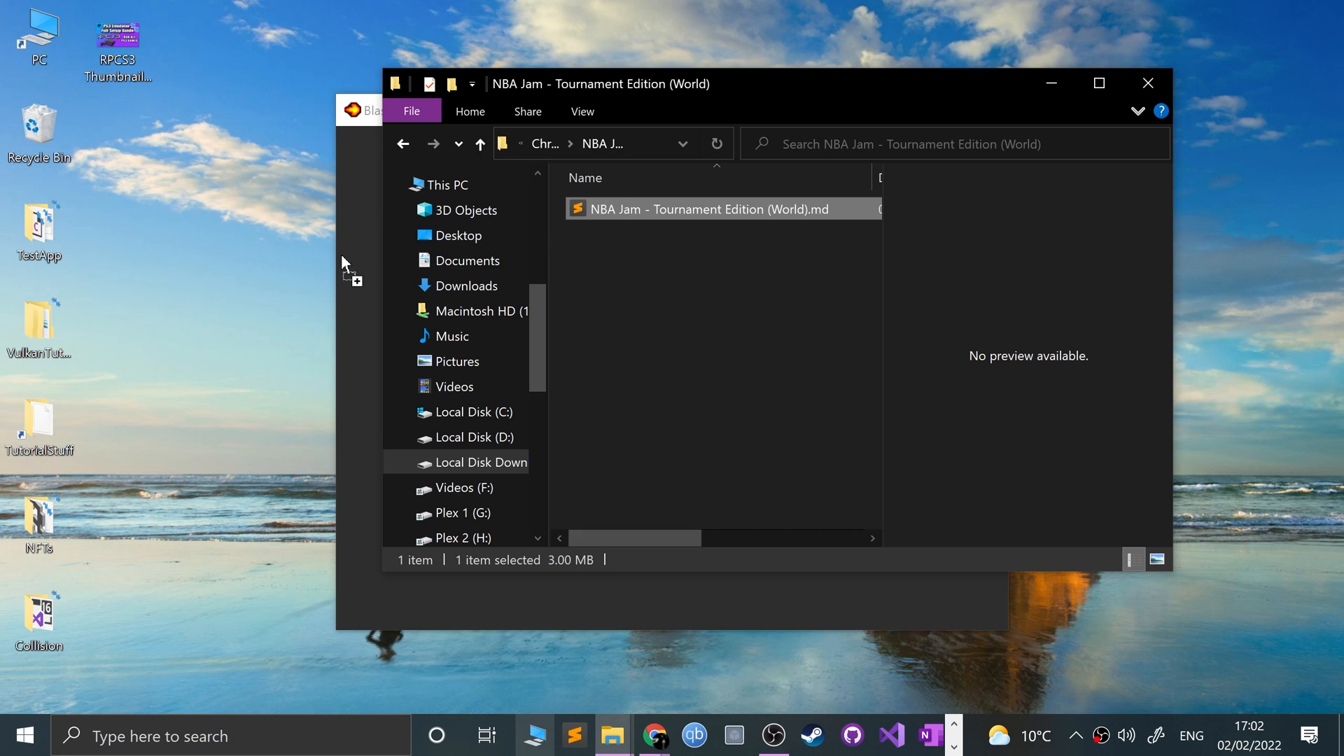
pyautogui.doubleClick(707, 209)
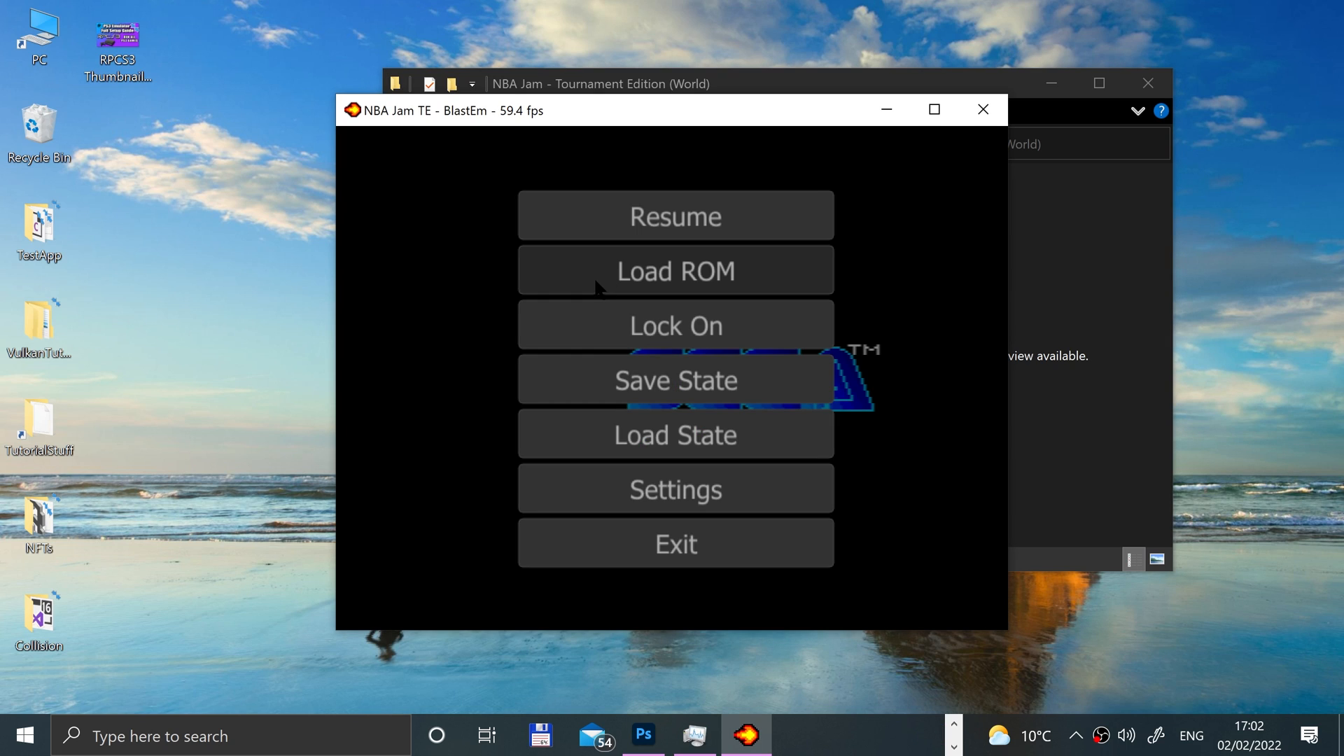
# Step: Load the slot 0 save state, then close the ROM folder window
pyautogui.click(675, 380)
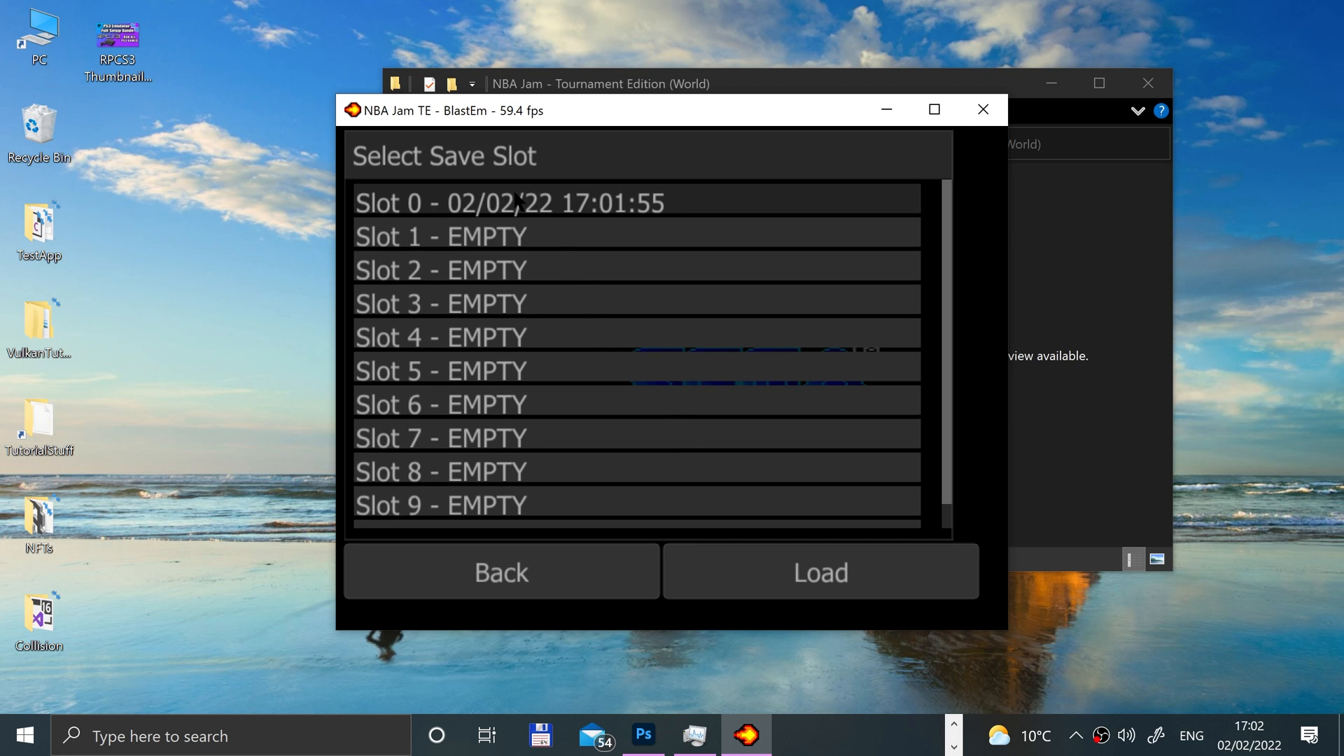
pyautogui.moveTo(588, 551)
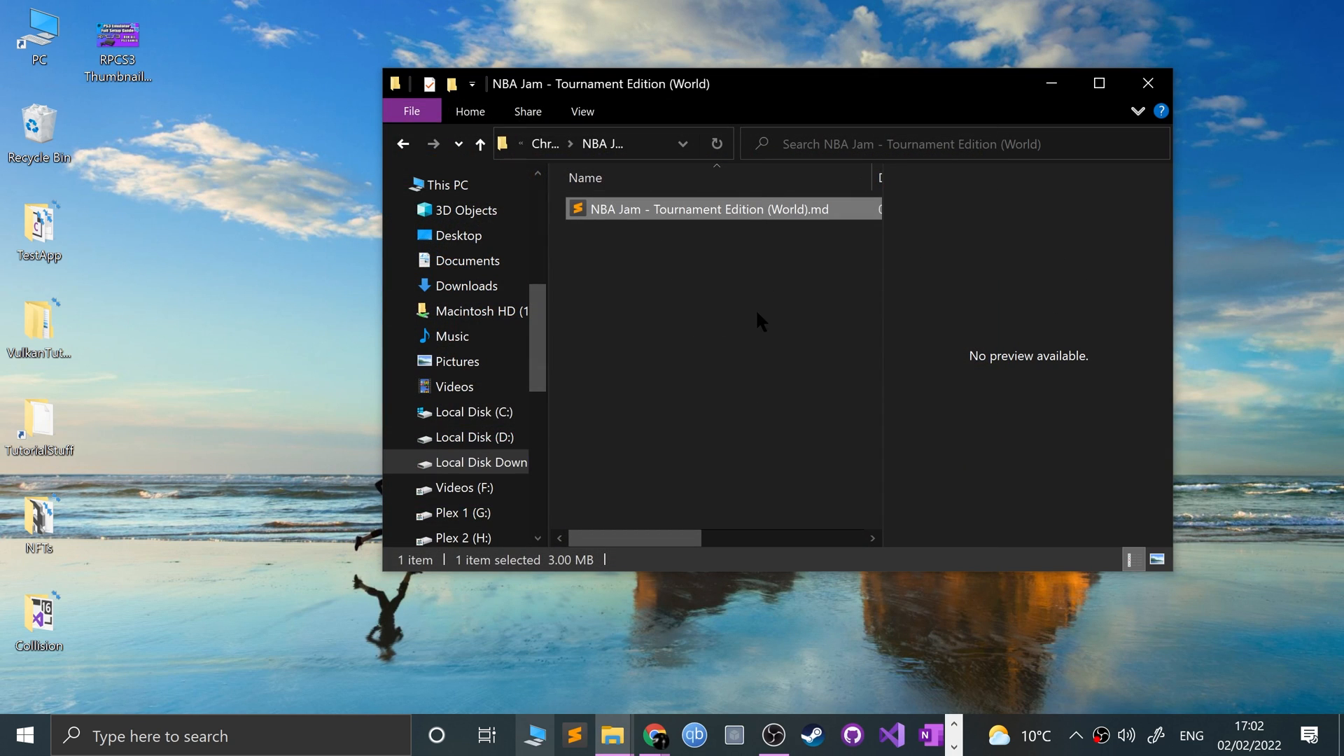
pyautogui.click(1147, 83)
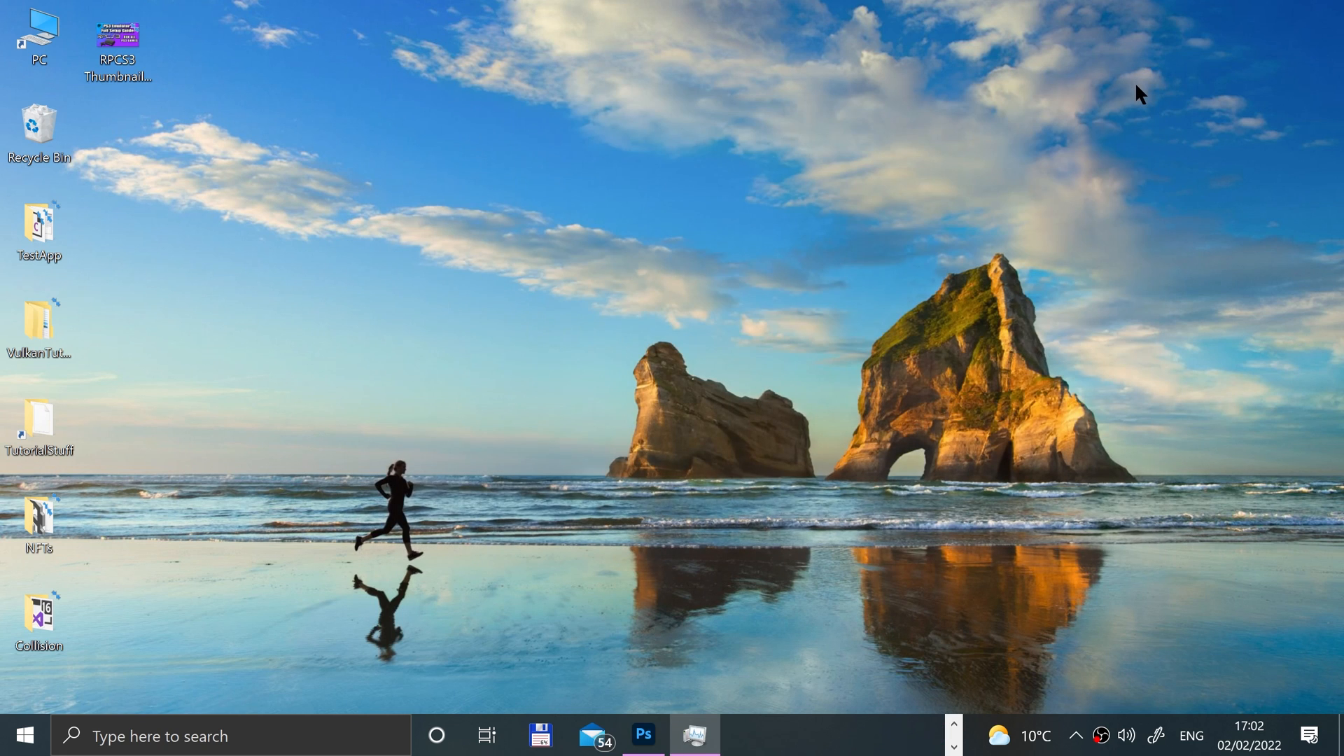